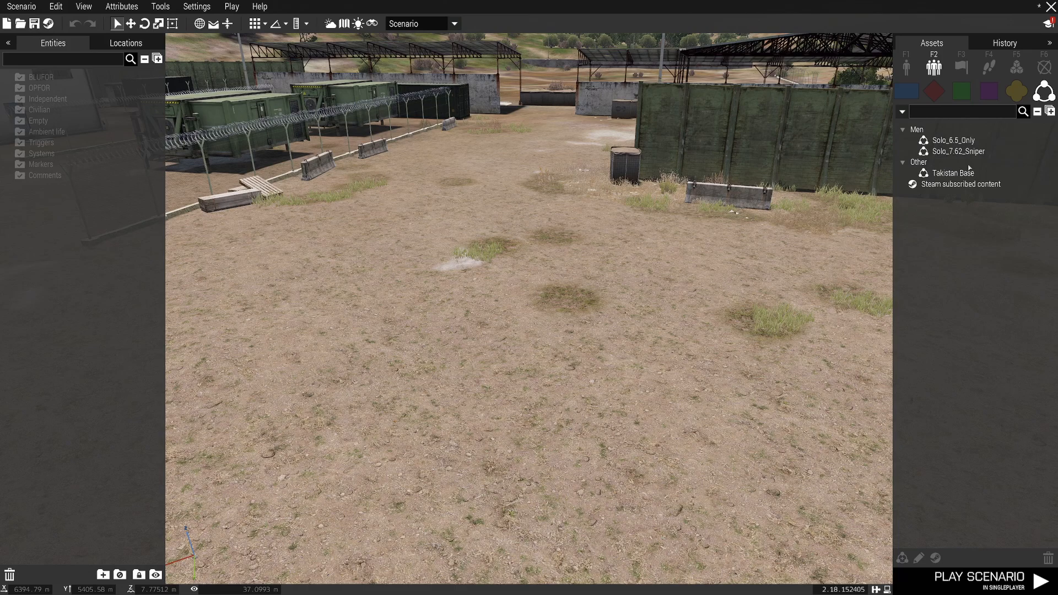
{"action": "mouse_move", "coordinate": [954, 141]}
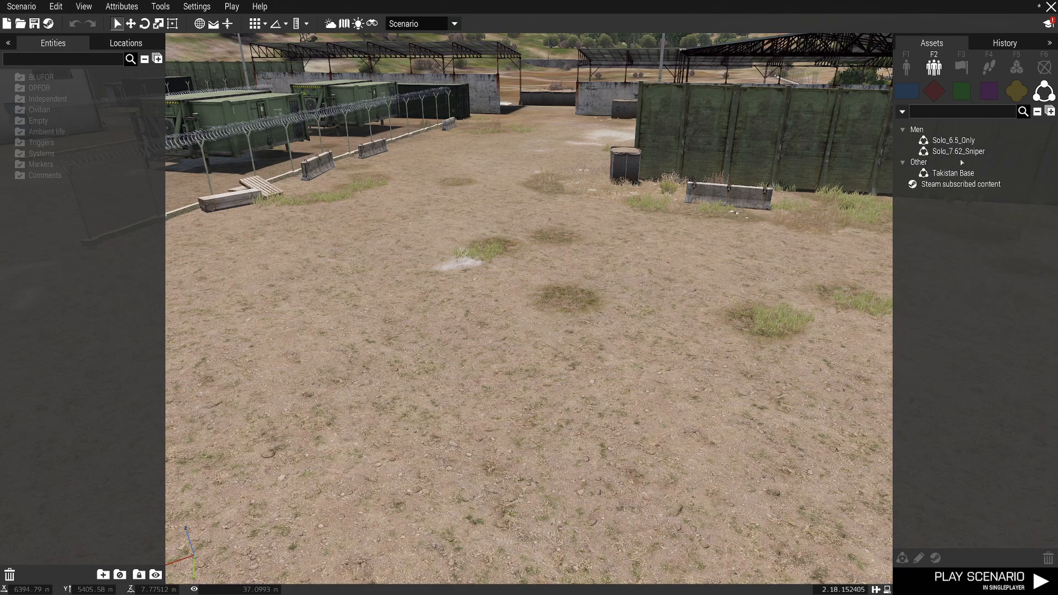
{"action": "mouse_move", "coordinate": [953, 140]}
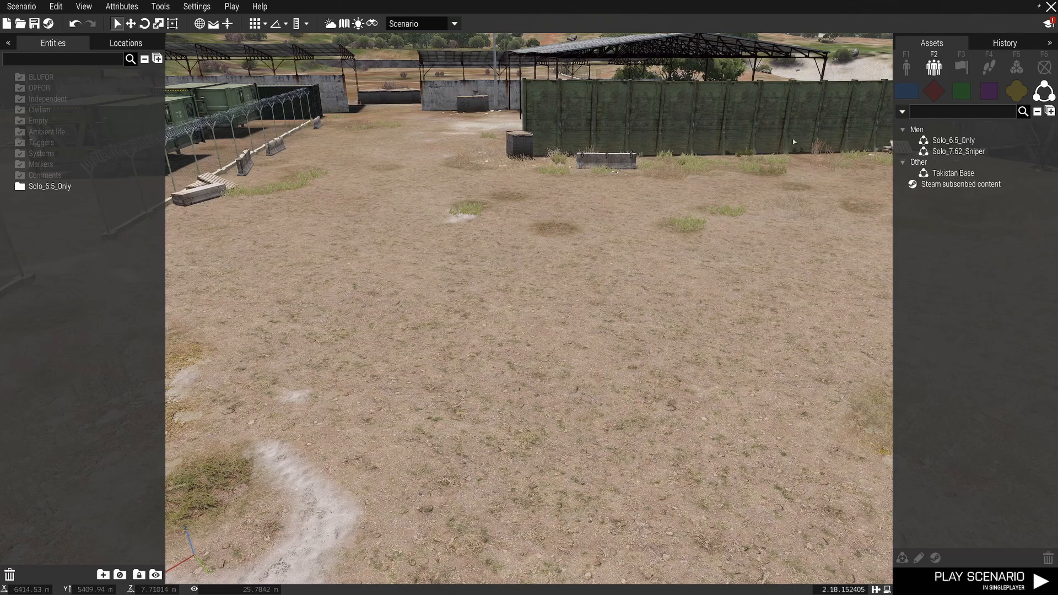
Search the object assets for 'camp' to list the camping chair, table, campfire and compass
{"action": "left_click", "coordinate": [935, 66]}
{"action": "type", "text": "c"}
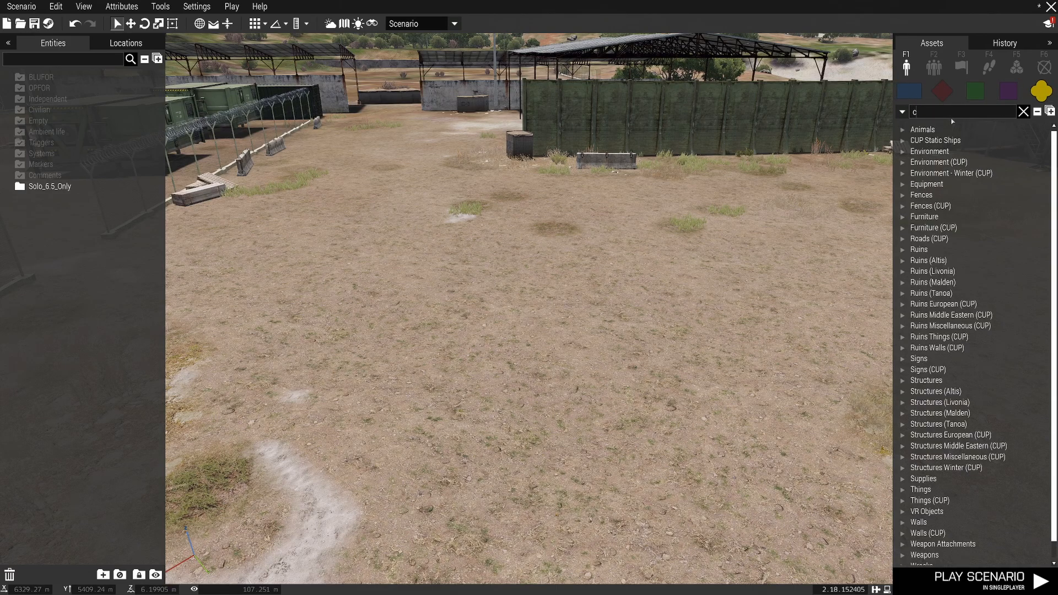
{"action": "type", "text": "amp"}
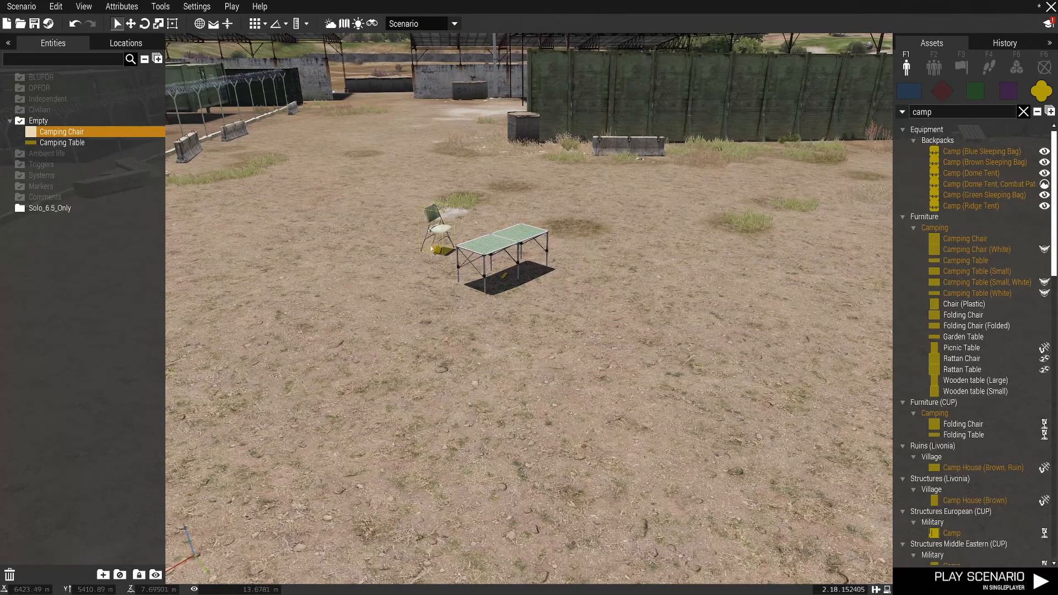
{"action": "mouse_move", "coordinate": [977, 293]}
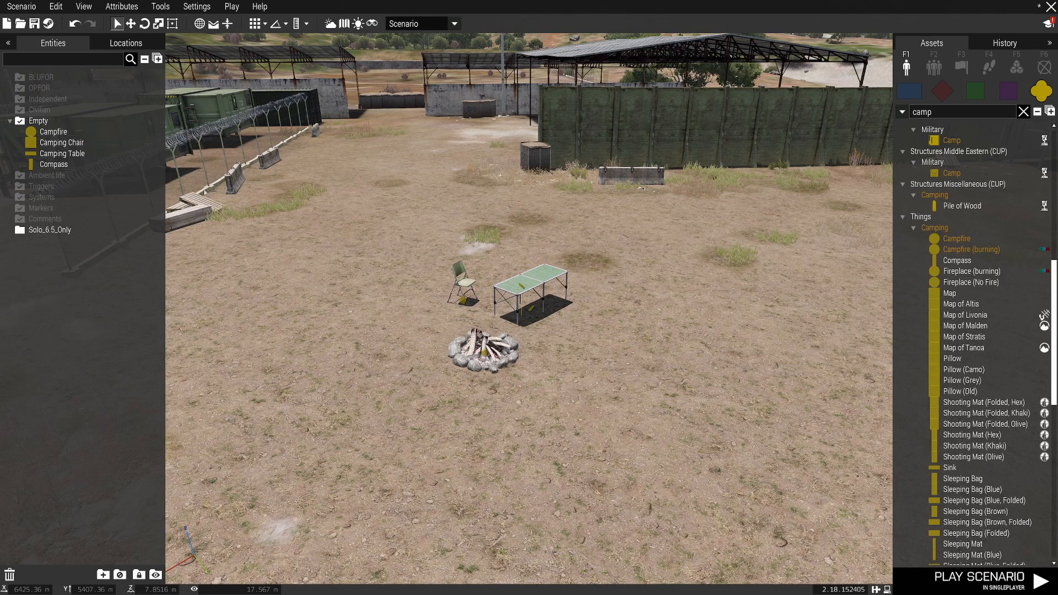
Select the campfire in the Entities panel as the start of the four-object group
{"action": "left_click", "coordinate": [53, 132]}
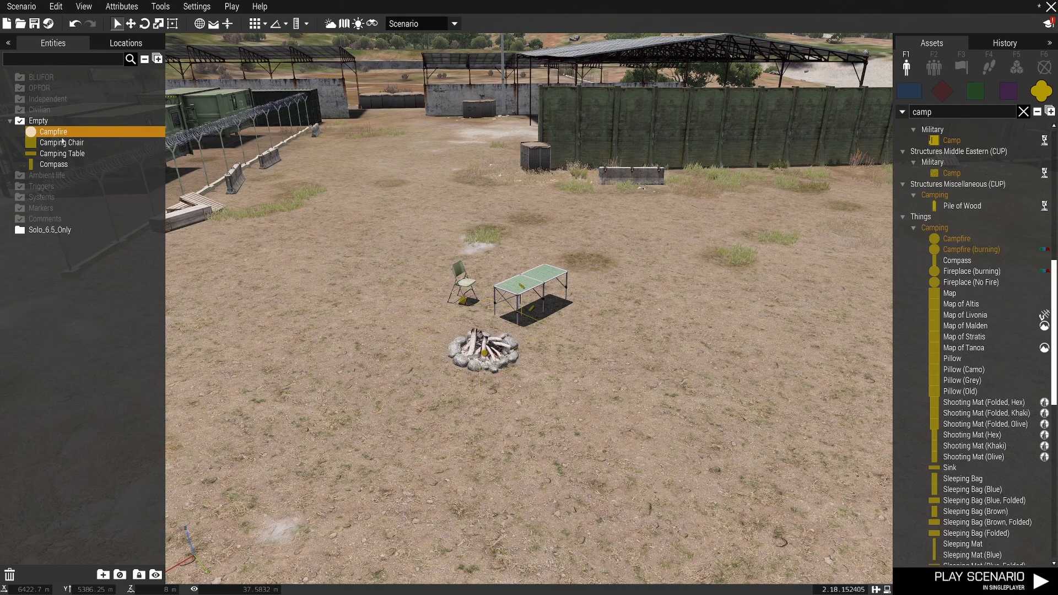
{"action": "mouse_move", "coordinate": [62, 153]}
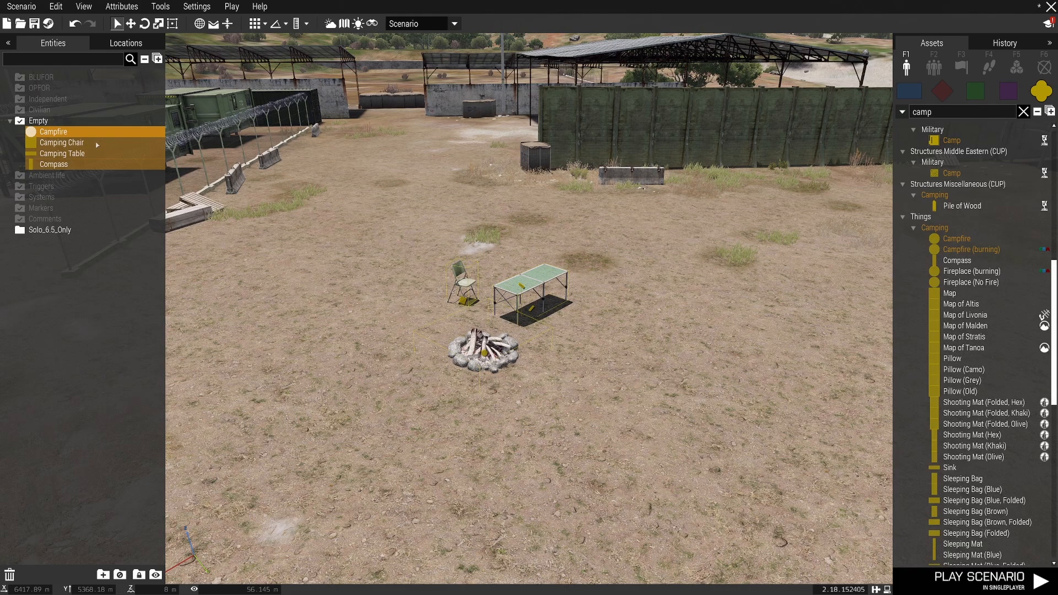
Save the selected camp objects as a custom composition titled 'Camp Setup Demo'
{"action": "right_click", "coordinate": [61, 142]}
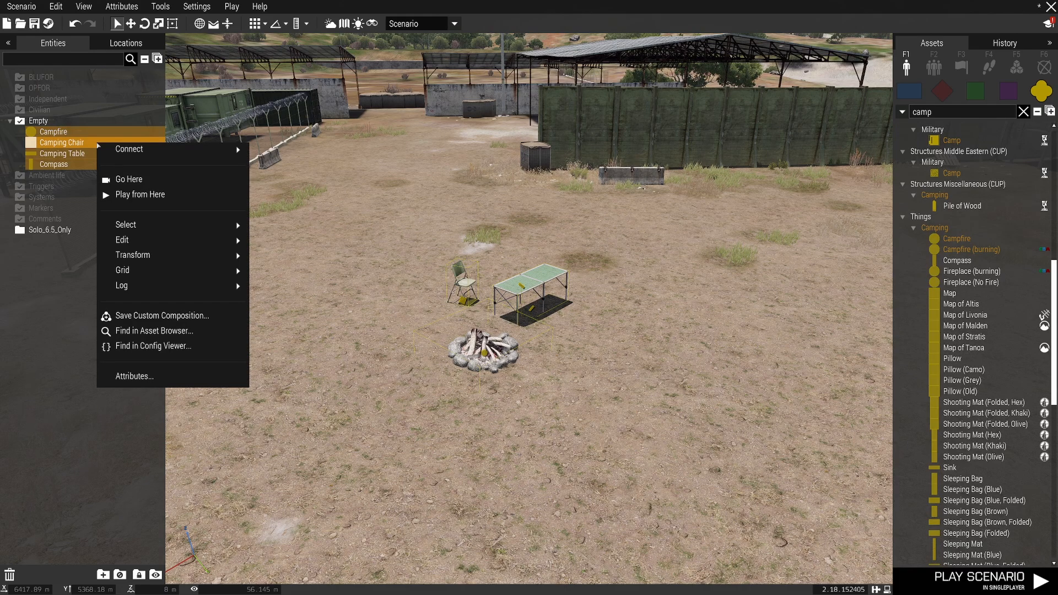
{"action": "mouse_move", "coordinate": [162, 315]}
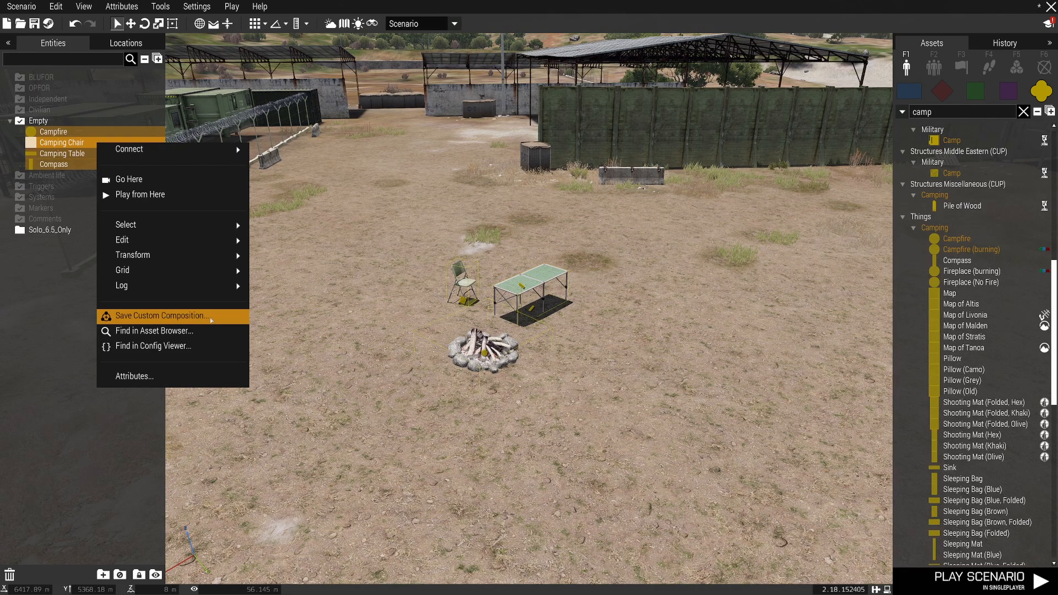
{"action": "left_click", "coordinate": [161, 315]}
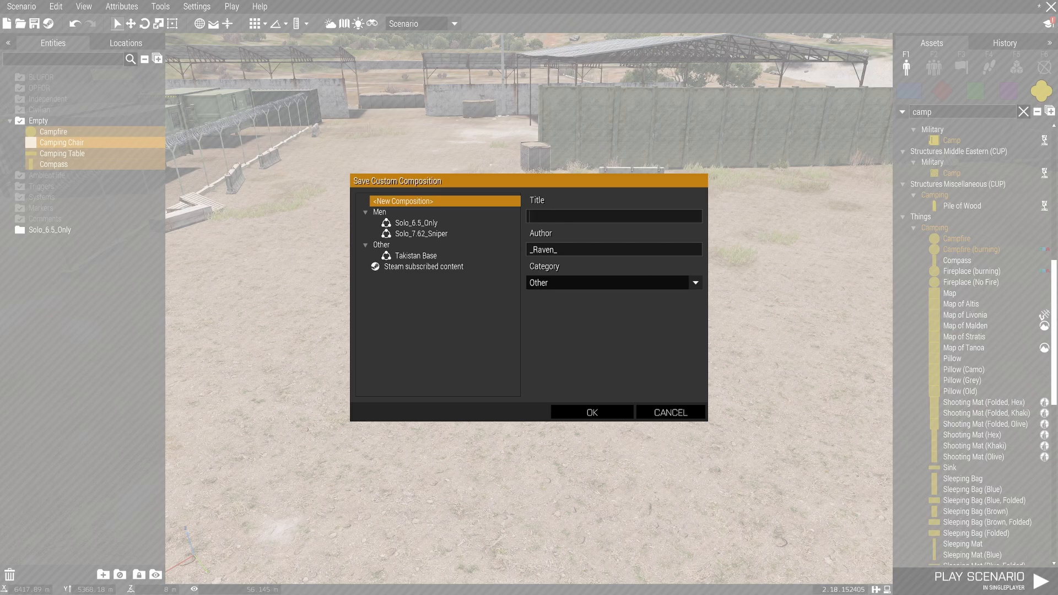
{"action": "type", "text": "Camp Setup Demo"}
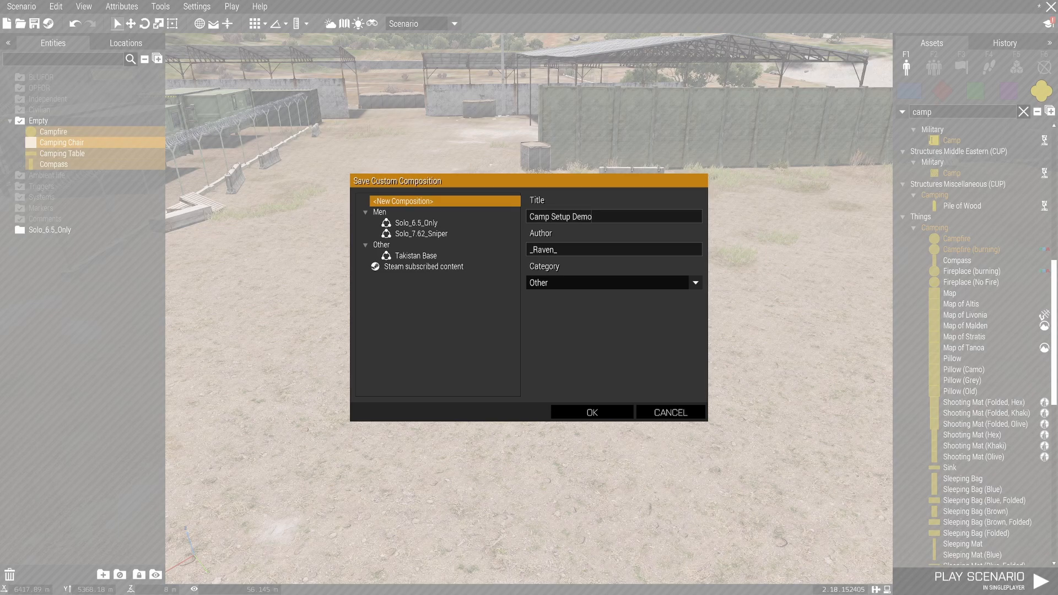
{"action": "mouse_move", "coordinate": [564, 416]}
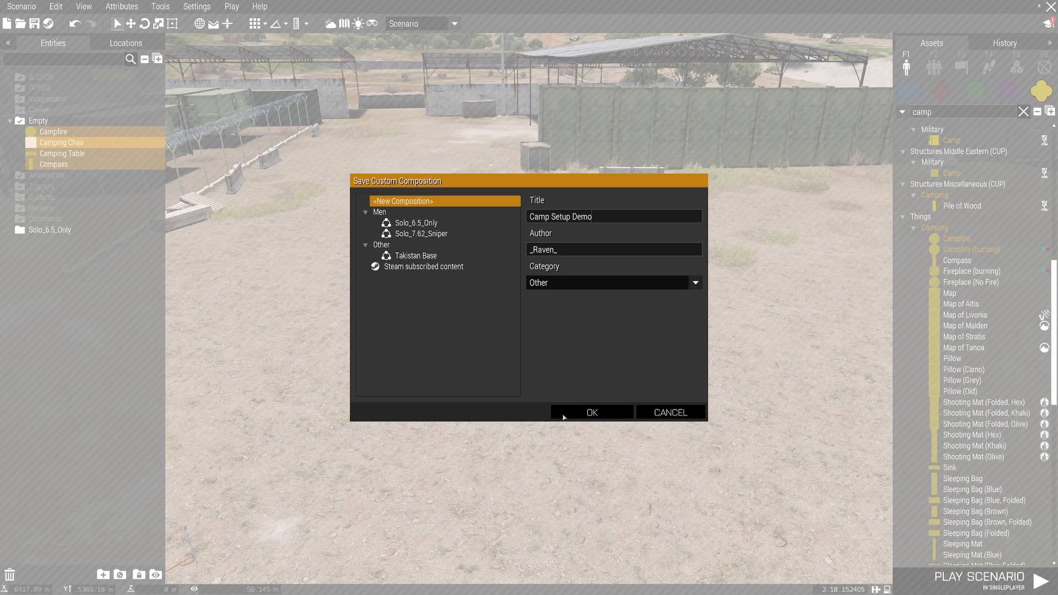
{"action": "mouse_move", "coordinate": [604, 295]}
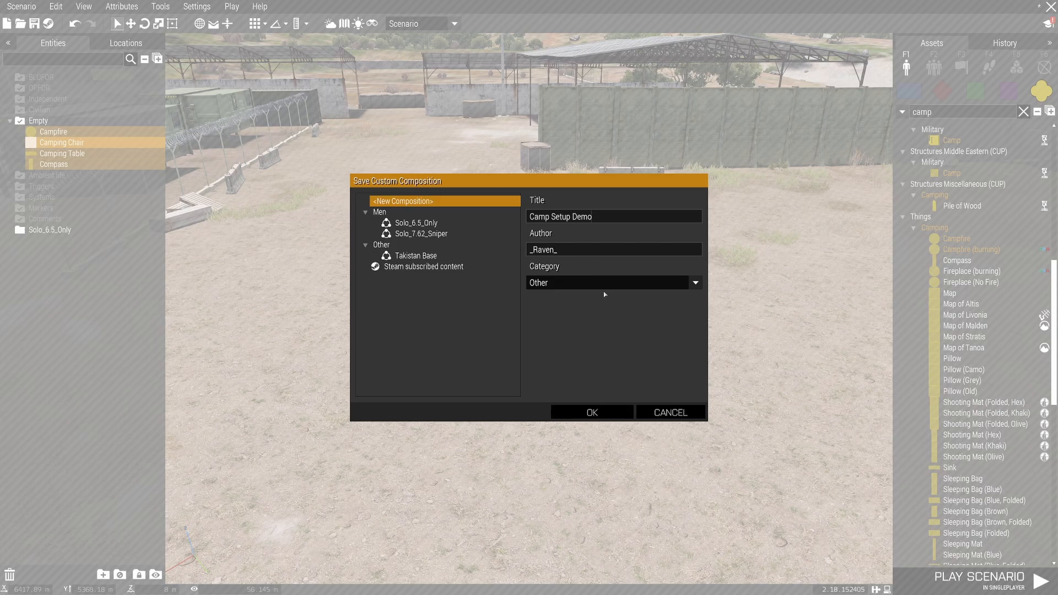
{"action": "mouse_move", "coordinate": [580, 288]}
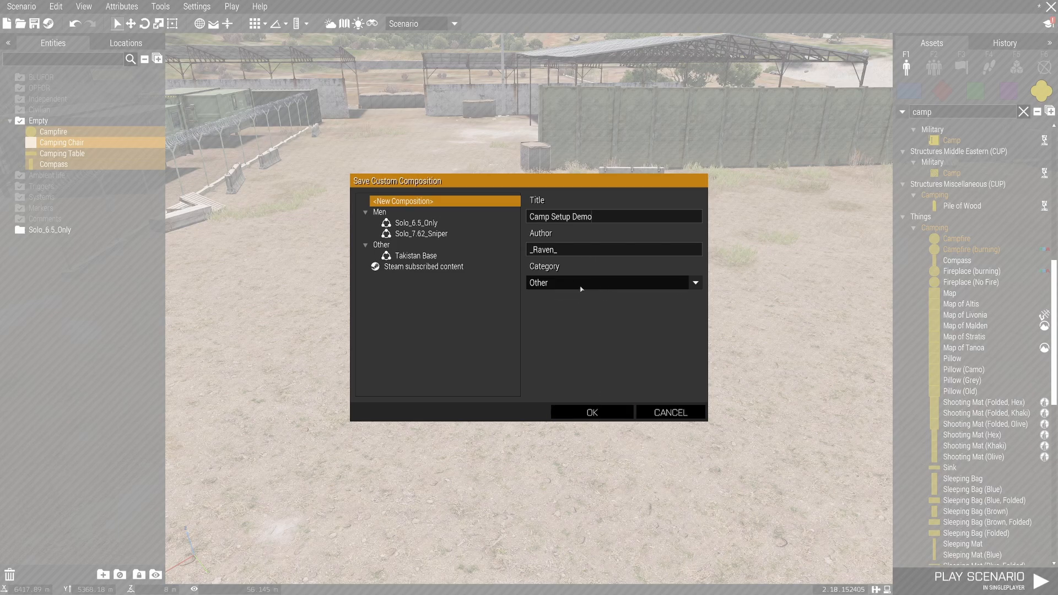
{"action": "mouse_move", "coordinate": [686, 299]}
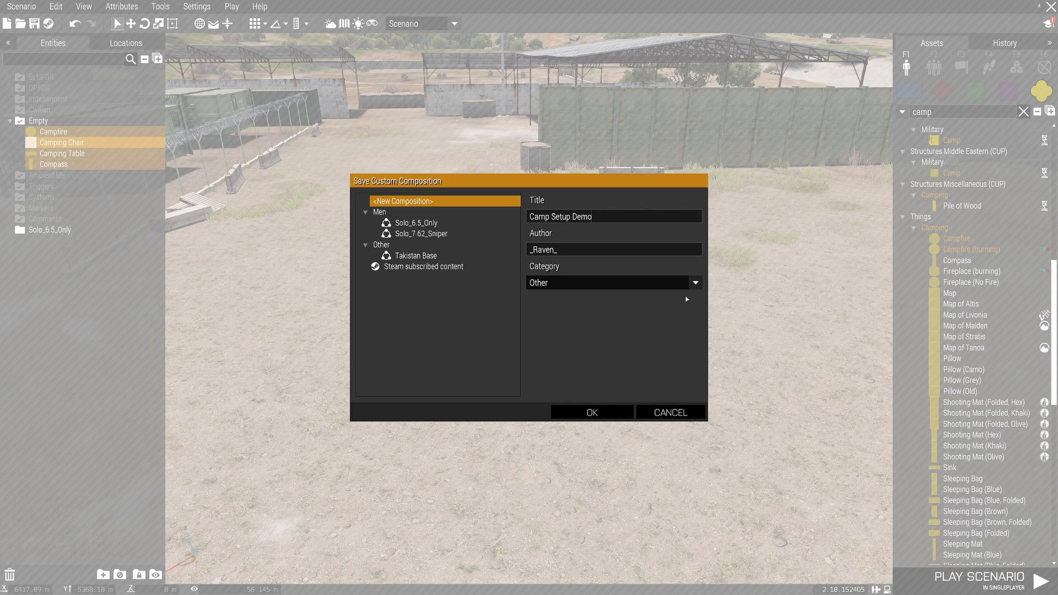
{"action": "mouse_move", "coordinate": [602, 413]}
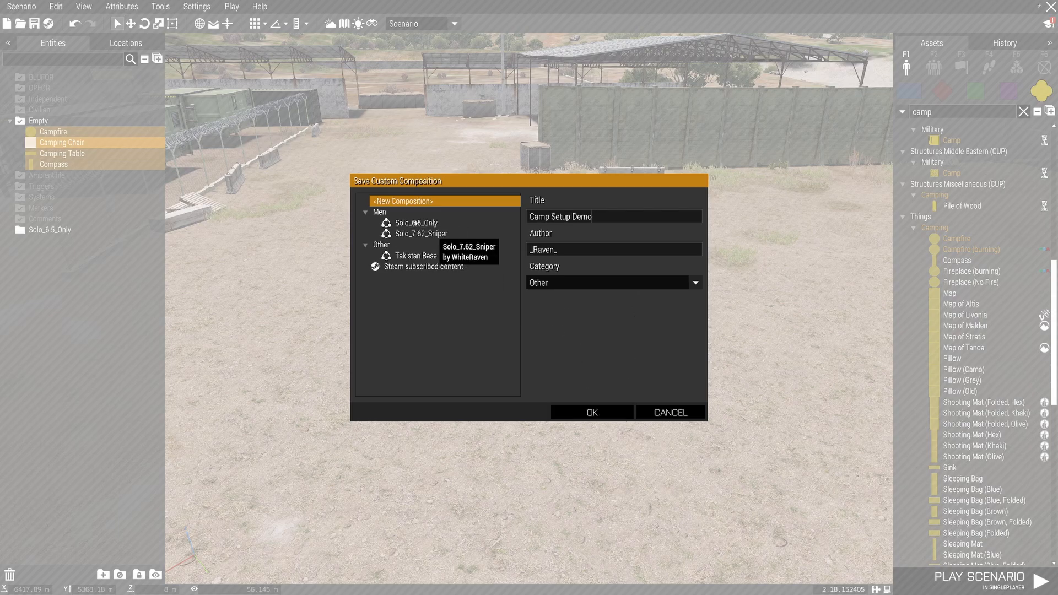
{"action": "mouse_move", "coordinate": [415, 222]}
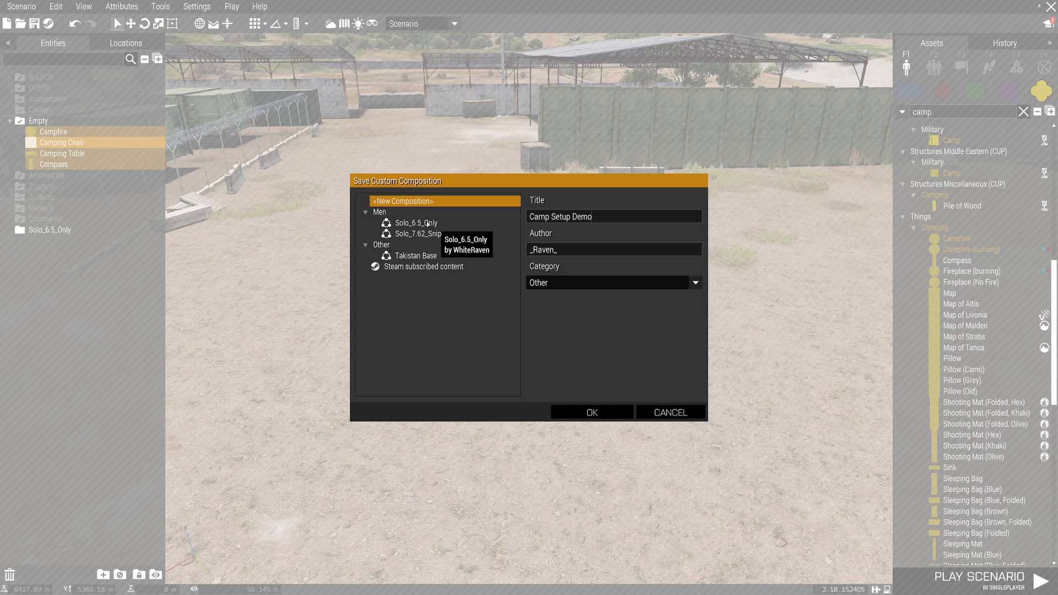
Confirm saving the Camp Setup Demo composition
{"action": "left_click", "coordinate": [592, 412]}
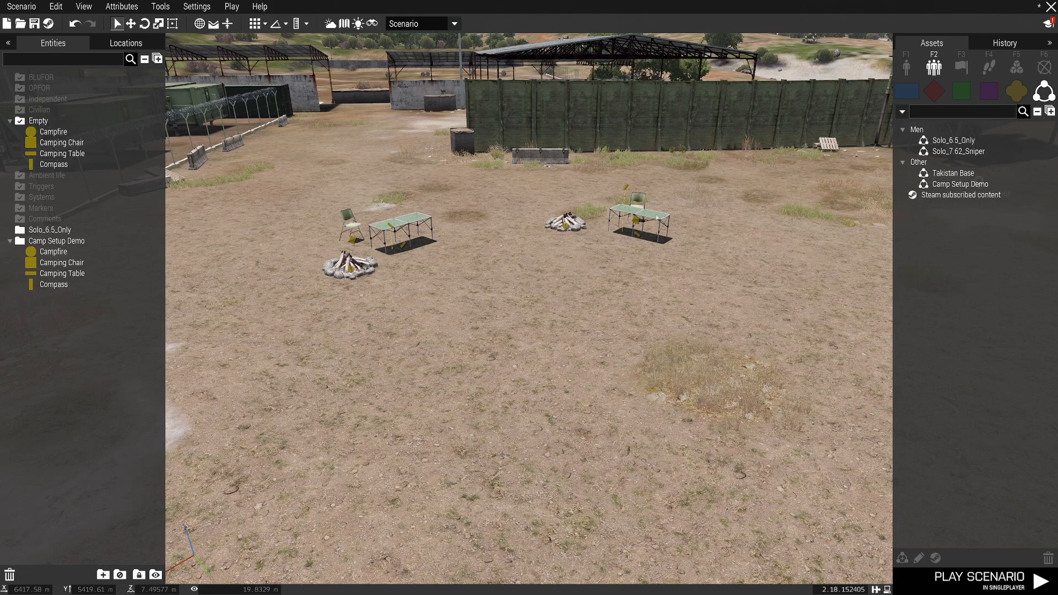
{"action": "mouse_move", "coordinate": [634, 198]}
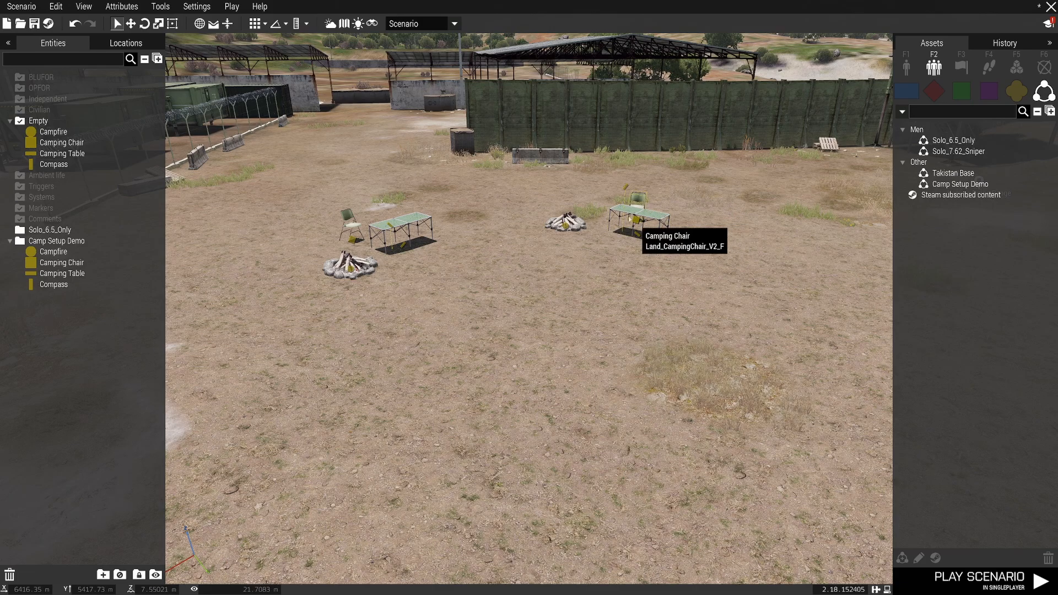
{"action": "mouse_move", "coordinate": [743, 205]}
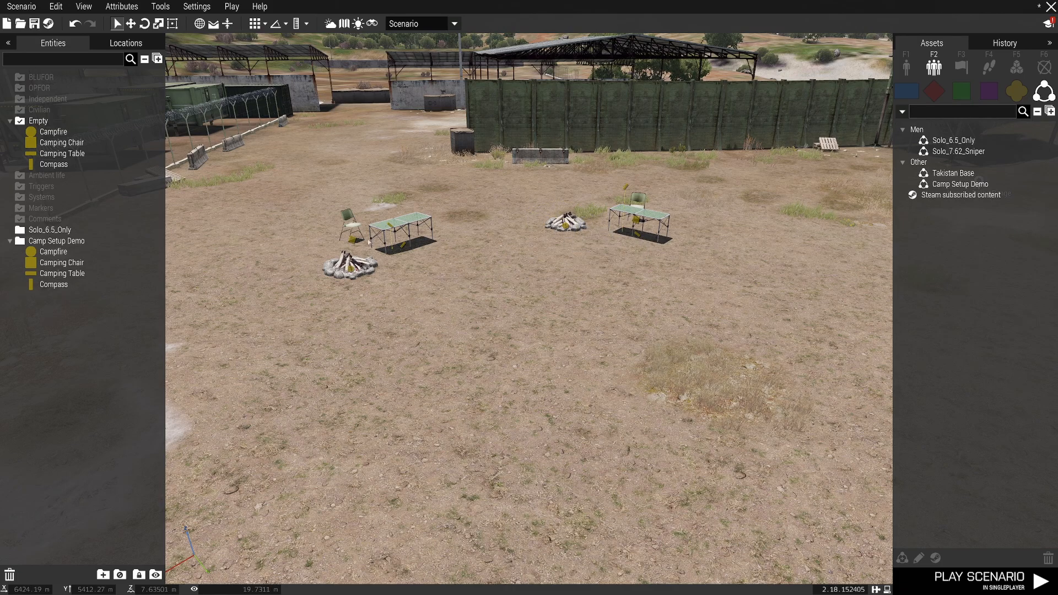
{"action": "mouse_move", "coordinate": [399, 245]}
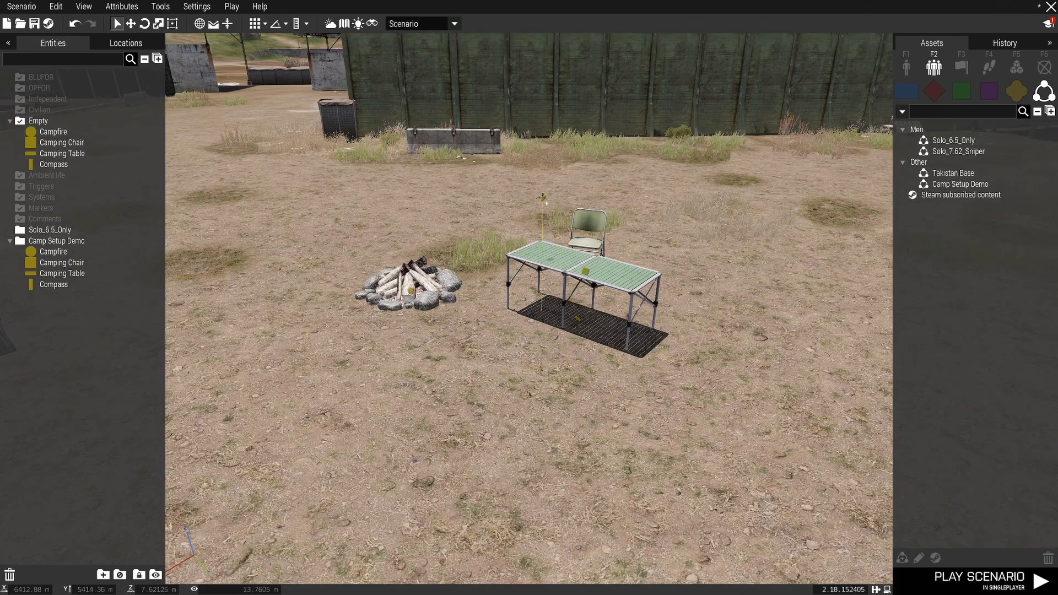
{"action": "mouse_move", "coordinate": [542, 205]}
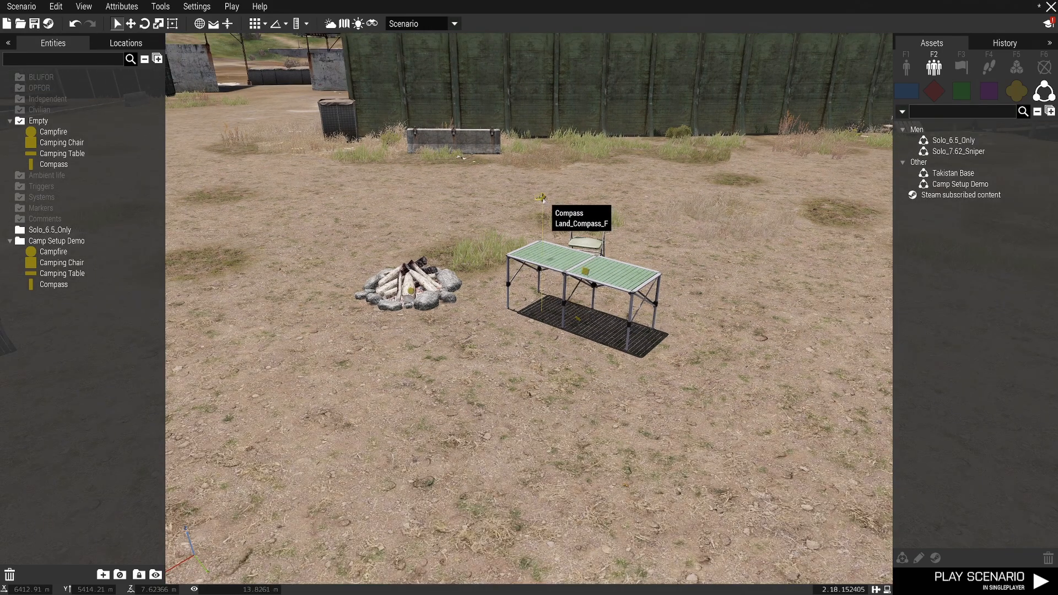
{"action": "left_click", "coordinate": [52, 285]}
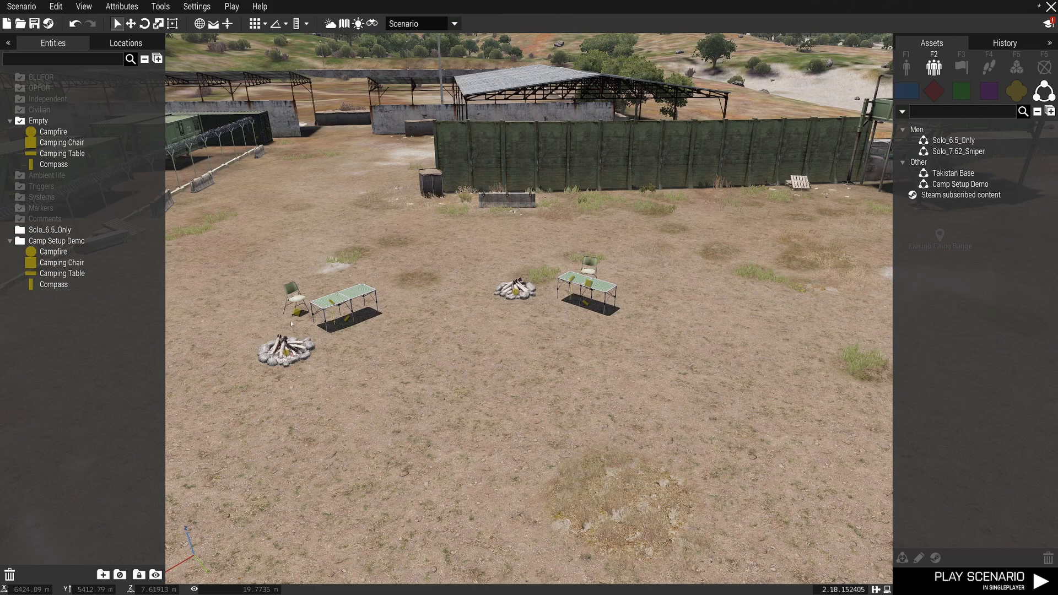
{"action": "mouse_move", "coordinate": [585, 300]}
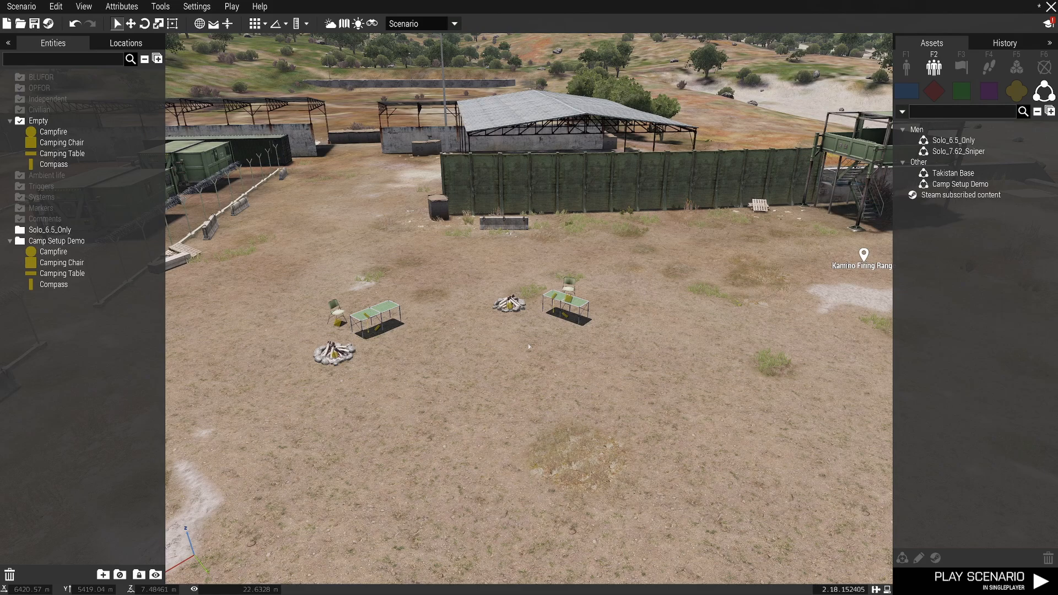
{"action": "mouse_move", "coordinate": [623, 242]}
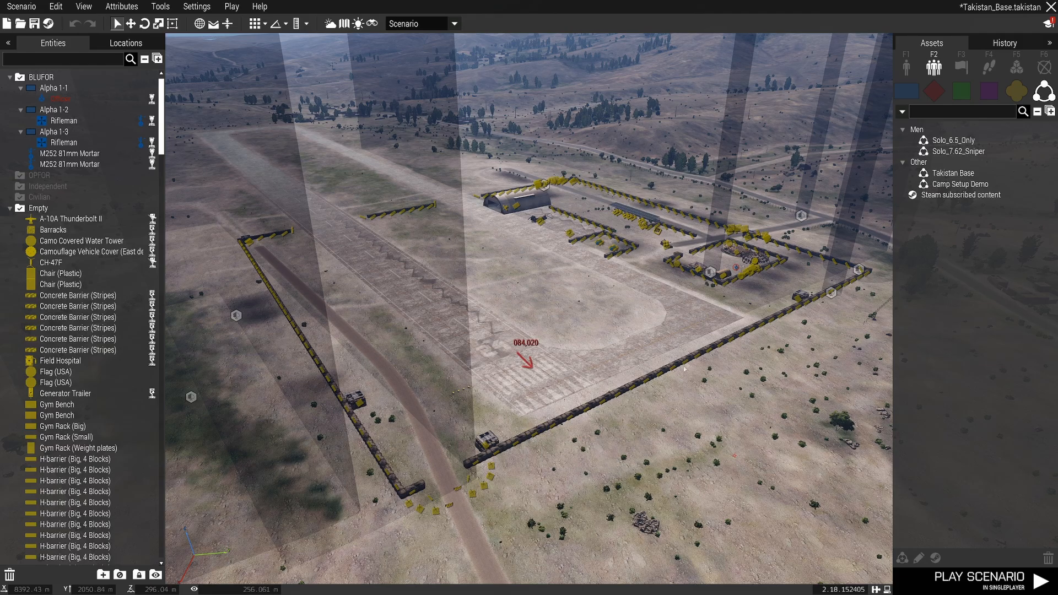
{"action": "mouse_move", "coordinate": [776, 321]}
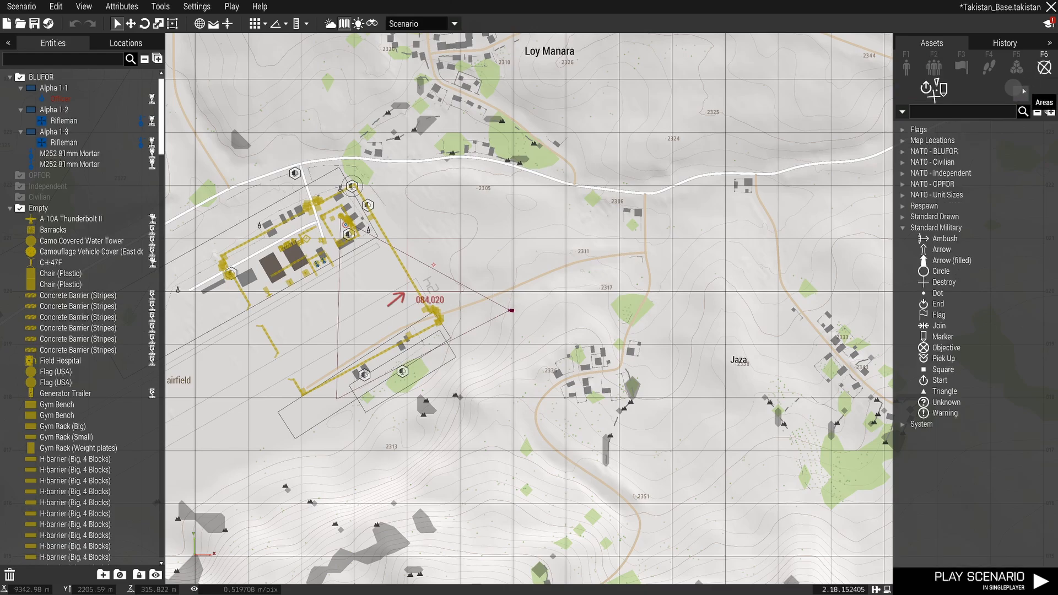
Place a rectangle area marker over the grid square and check its settings
{"action": "left_click", "coordinate": [1043, 91]}
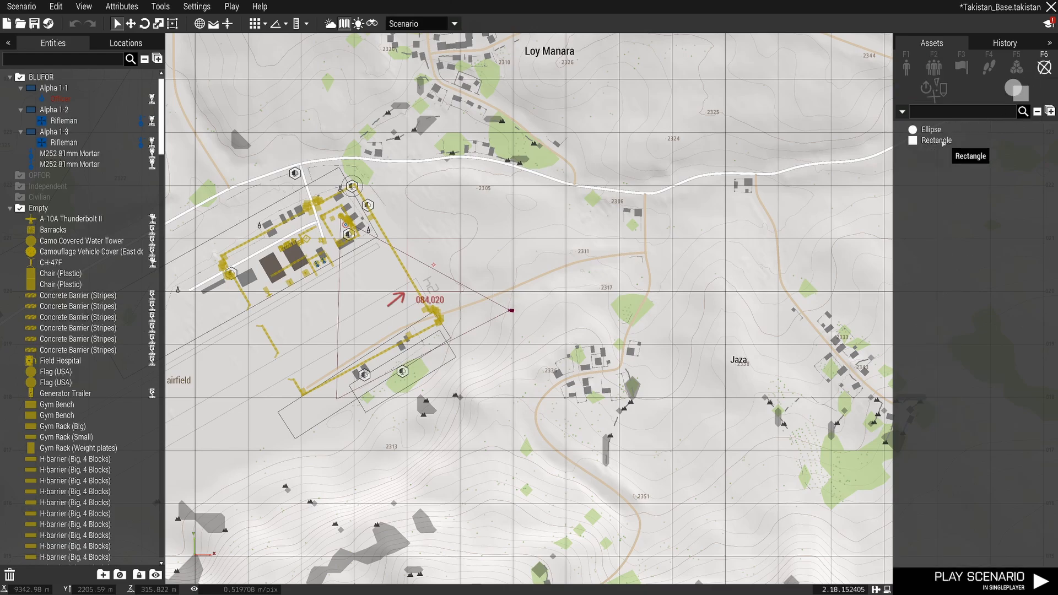
{"action": "left_click", "coordinate": [937, 140]}
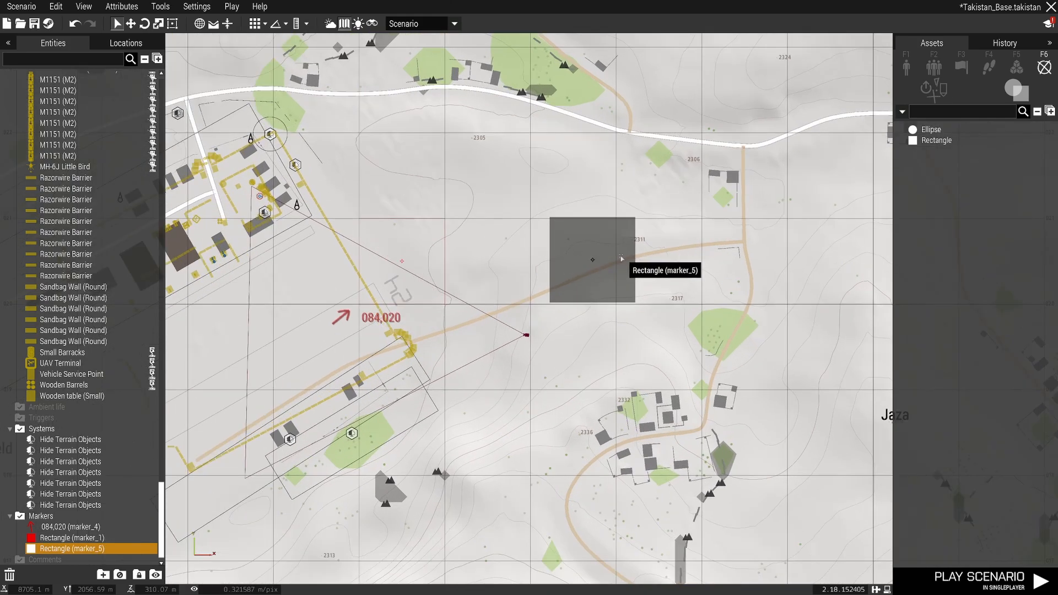
{"action": "double_click", "coordinate": [589, 273]}
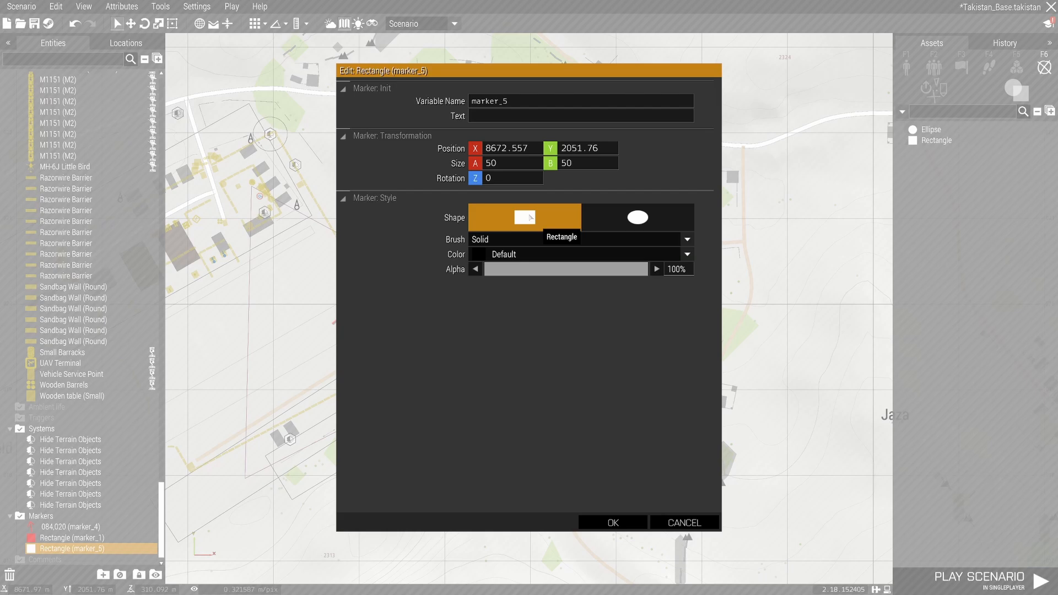
{"action": "mouse_move", "coordinate": [651, 510]}
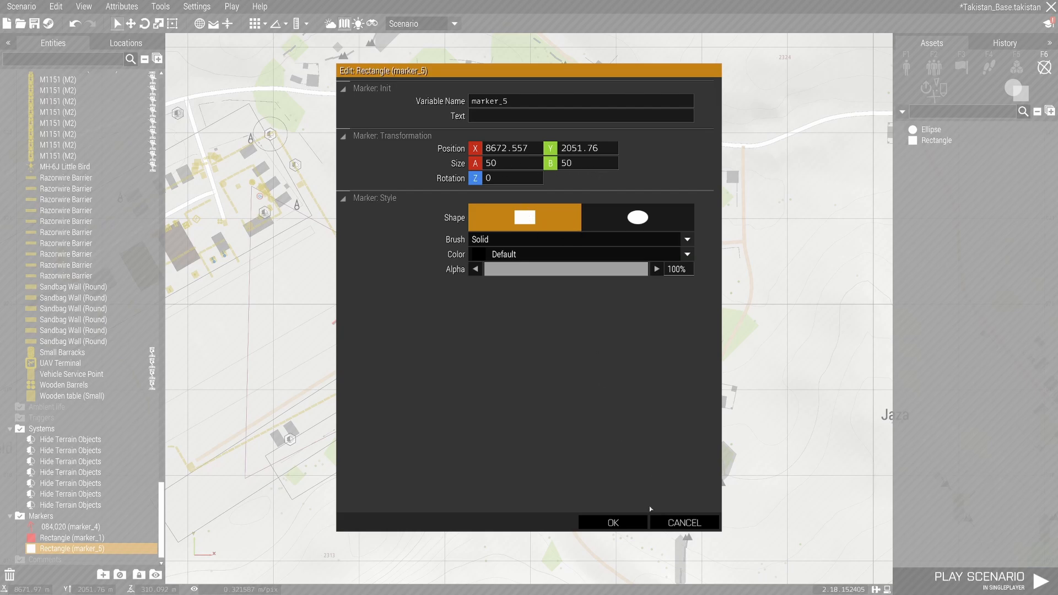
{"action": "left_click", "coordinate": [613, 523]}
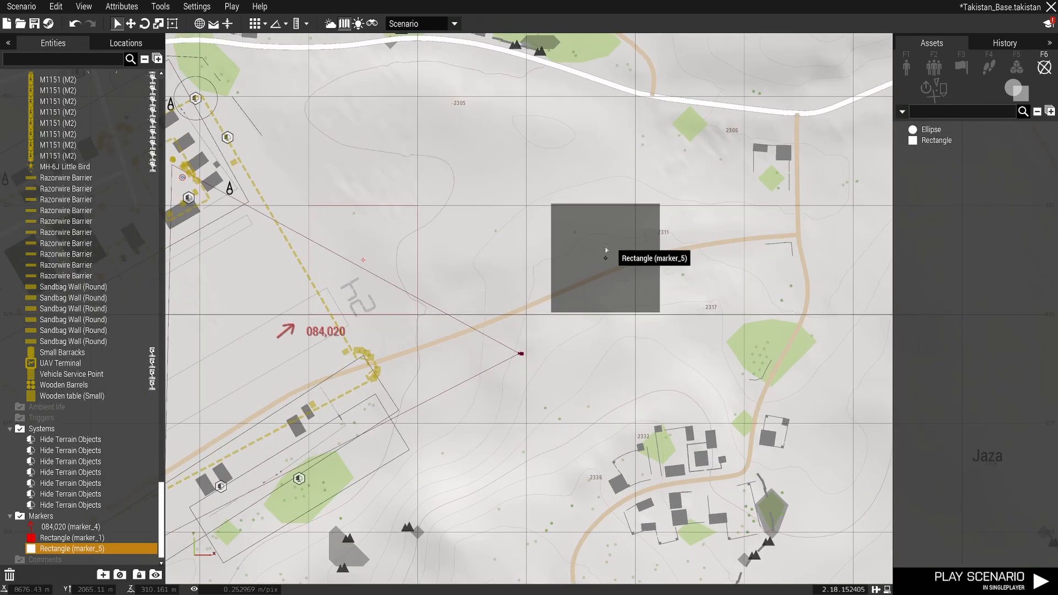
Set the rectangle marker to red with a border-only brush
{"action": "double_click", "coordinate": [604, 259]}
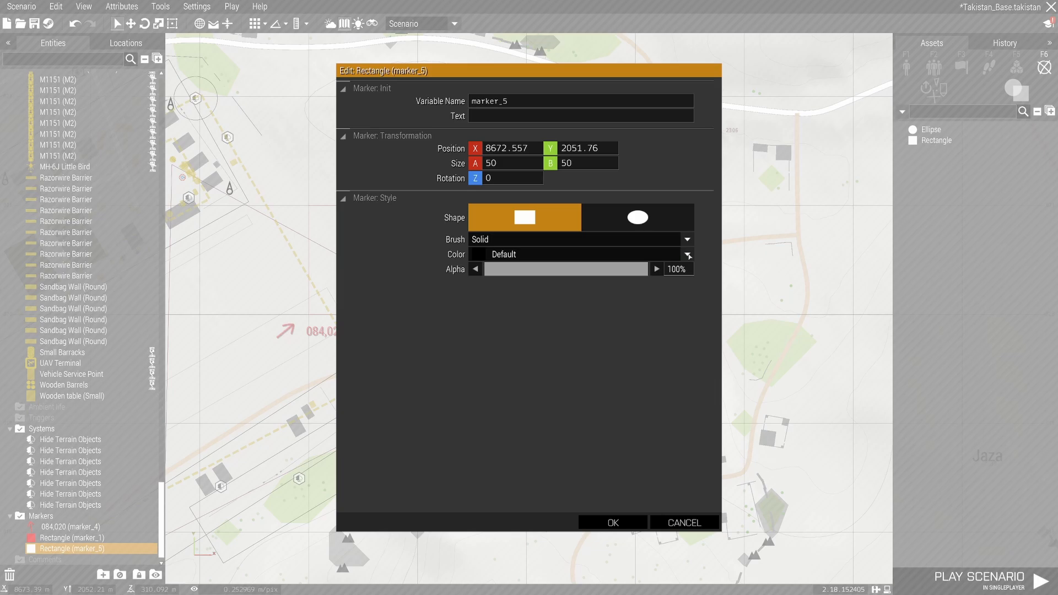
{"action": "left_click", "coordinate": [579, 254]}
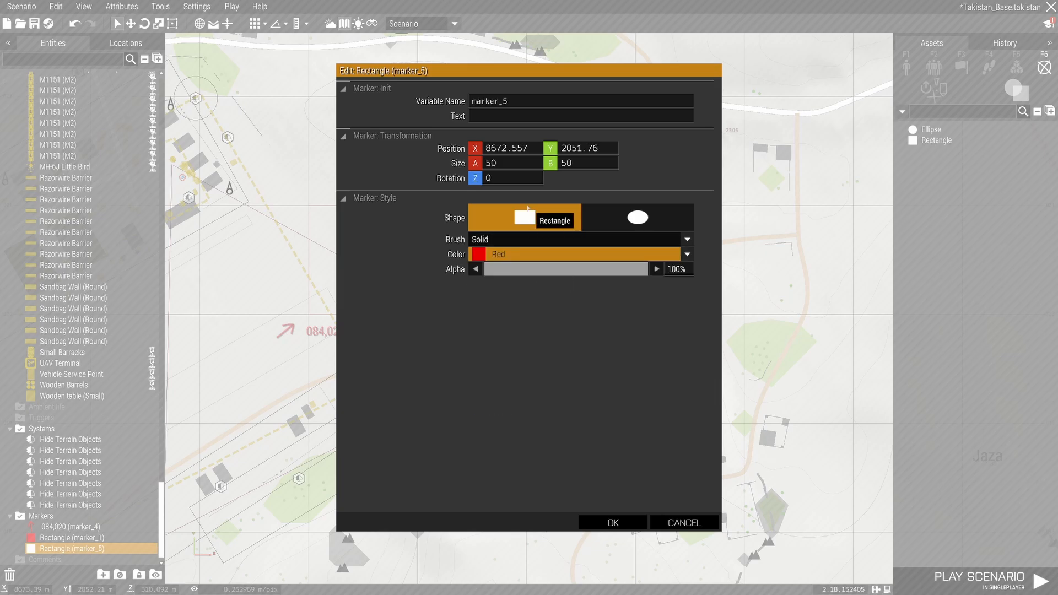
{"action": "mouse_move", "coordinate": [499, 240]}
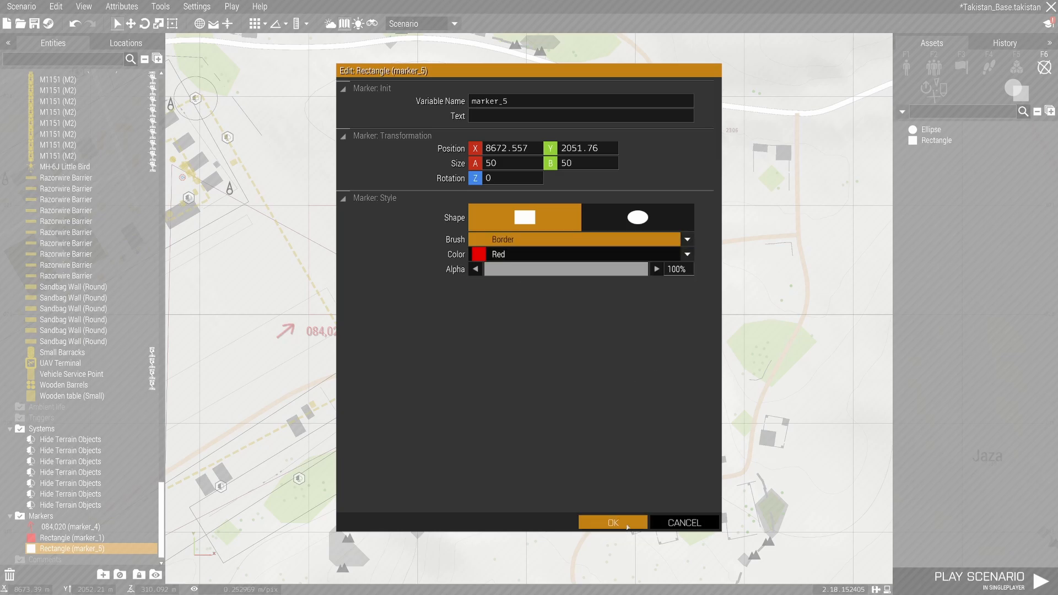
{"action": "left_click", "coordinate": [613, 522]}
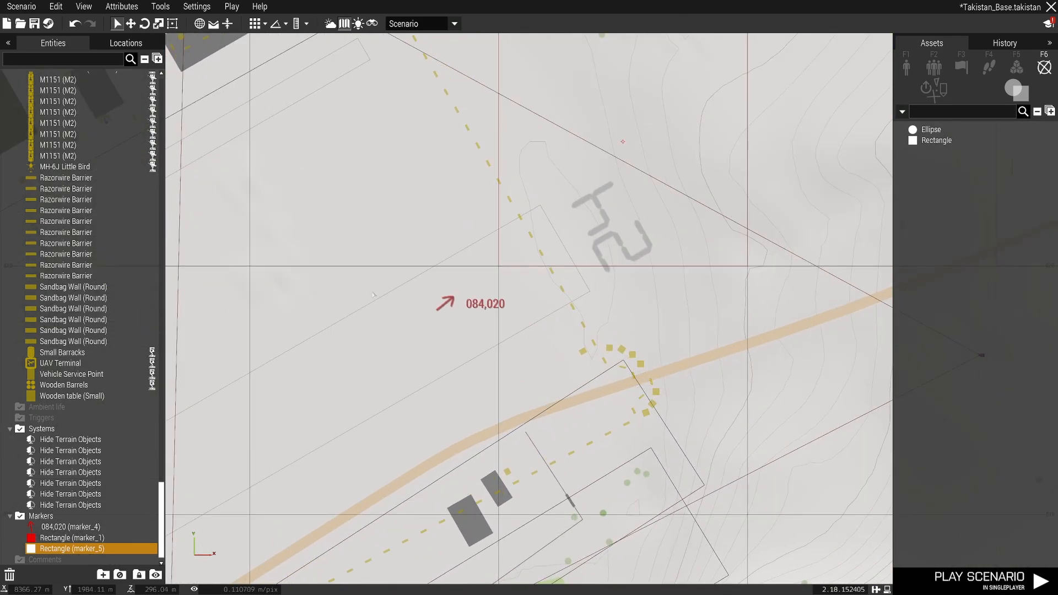
Zoom the map around the base before listing the icon marker types
{"action": "scroll", "scroll_direction": "down", "scroll_amount": 3}
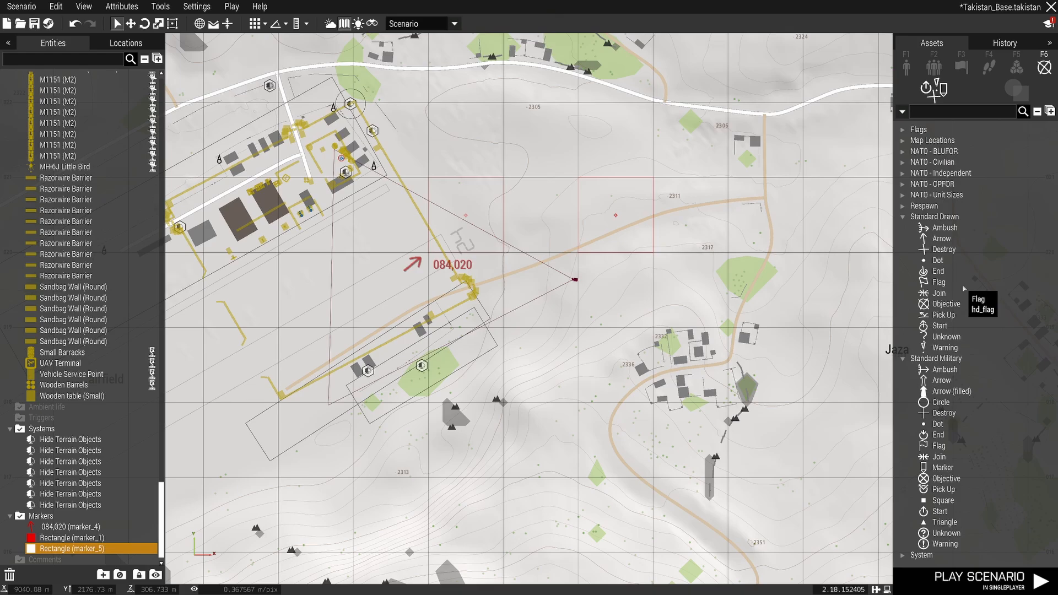
Place an arrow marker, give it the text 086,020 and make it red
{"action": "left_click", "coordinate": [941, 238]}
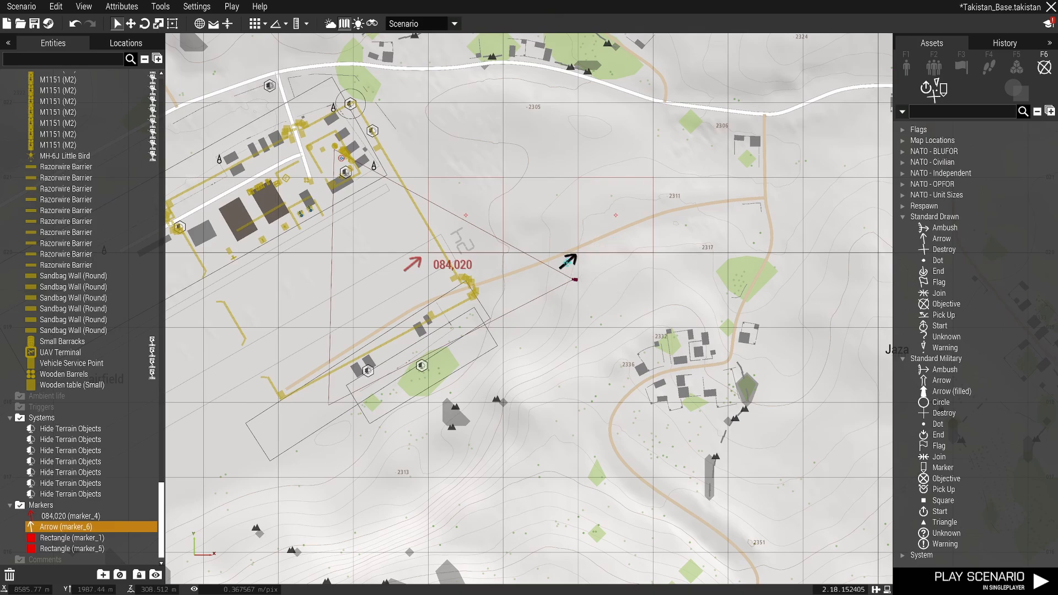
{"action": "mouse_move", "coordinate": [568, 263]}
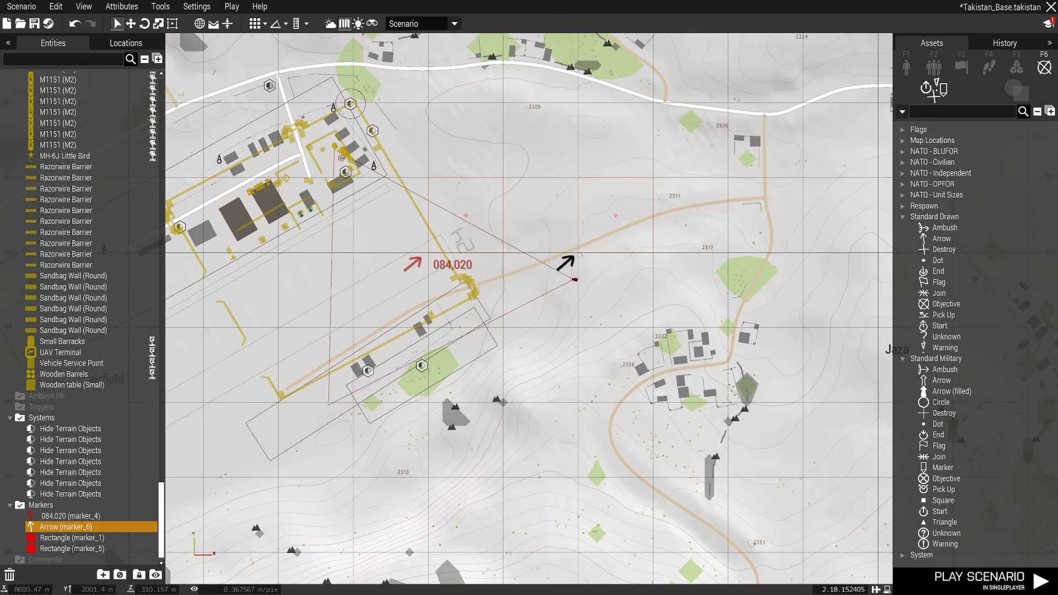
{"action": "double_click", "coordinate": [59, 526]}
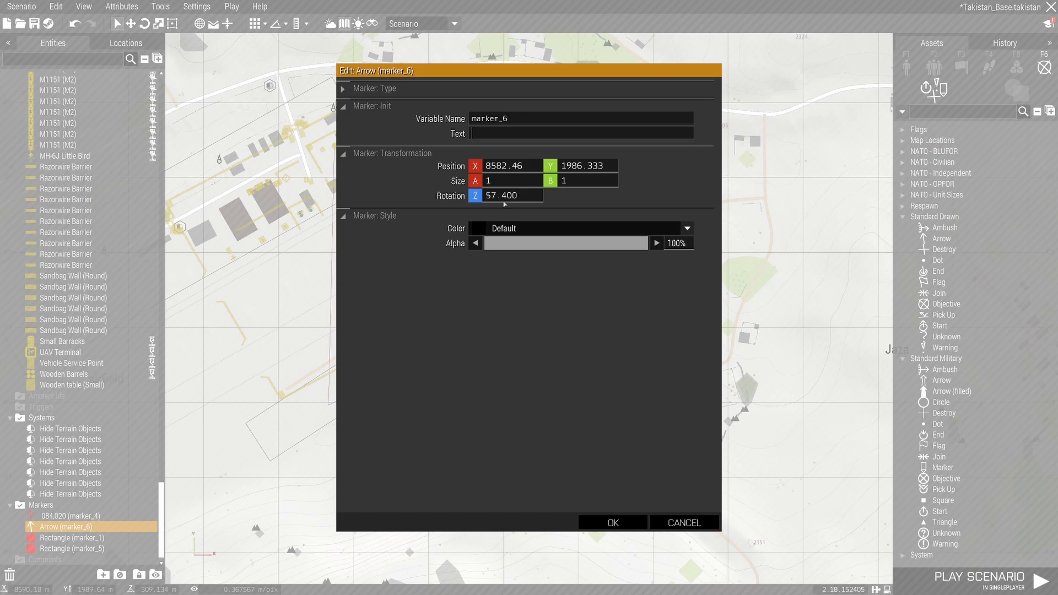
{"action": "type", "text": "086,0"}
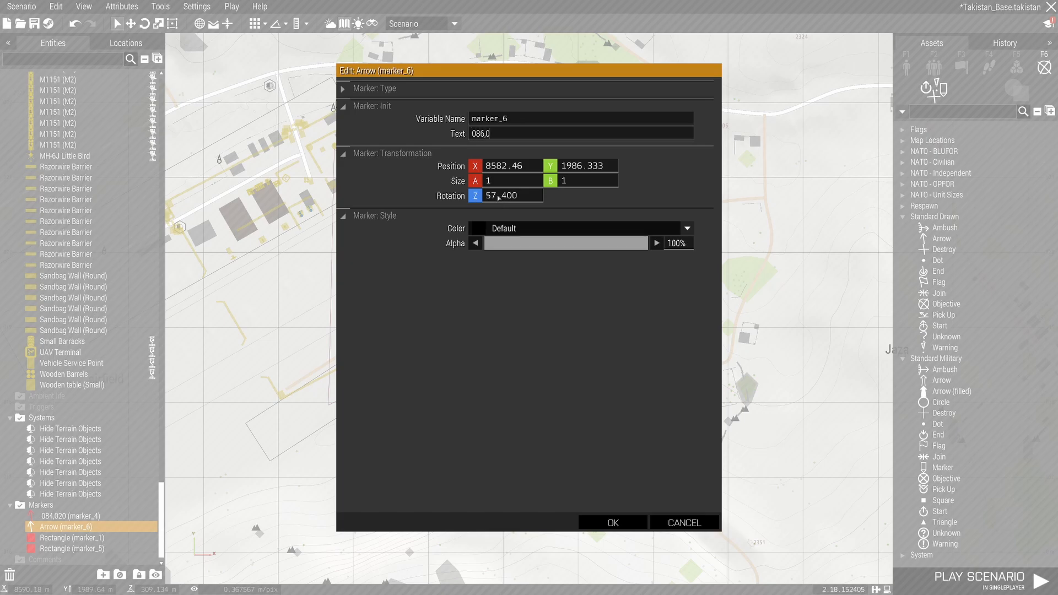
{"action": "left_click", "coordinate": [687, 228]}
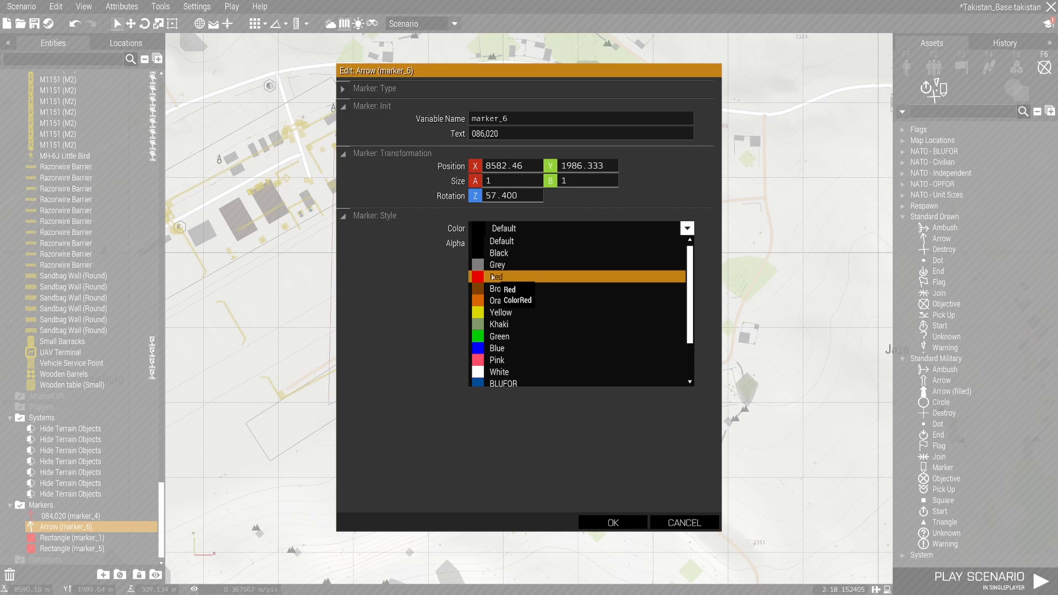
{"action": "left_click", "coordinate": [613, 522]}
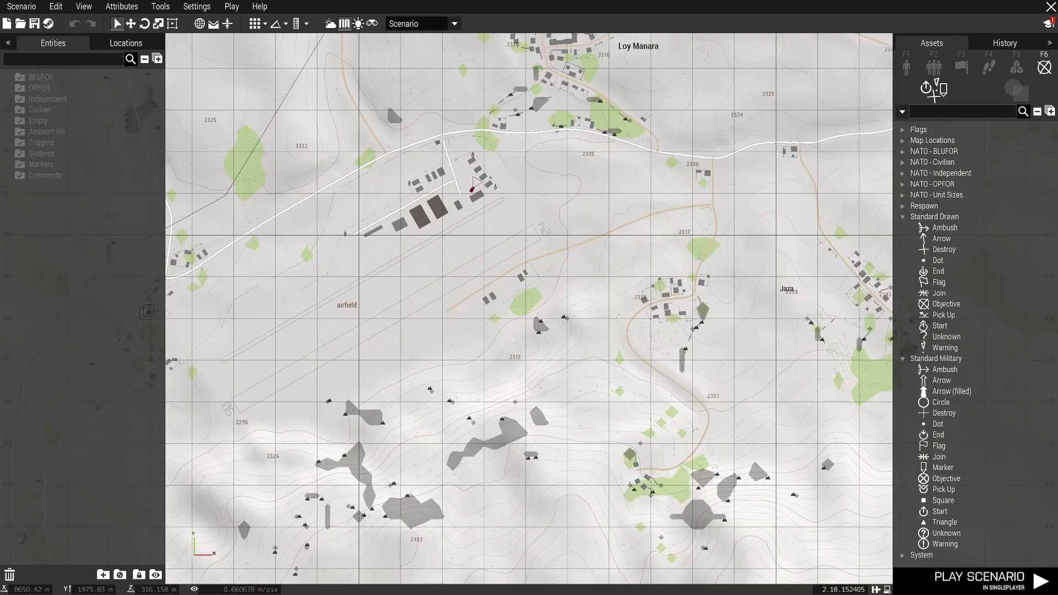
Show the saved compositions and place Takistan Base on the map at the airfield
{"action": "left_click", "coordinate": [934, 67]}
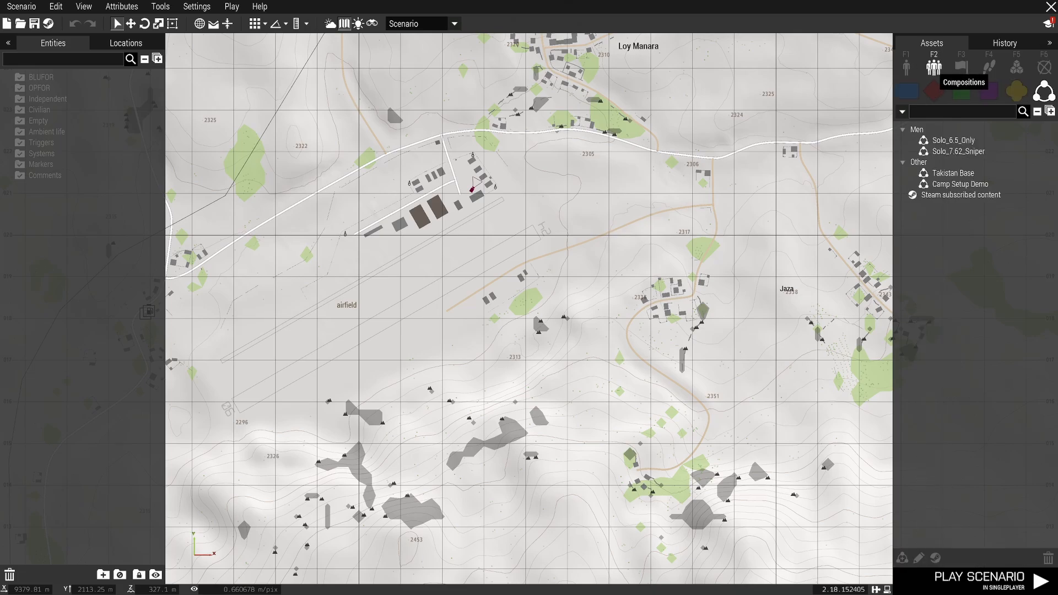
{"action": "mouse_move", "coordinate": [951, 140]}
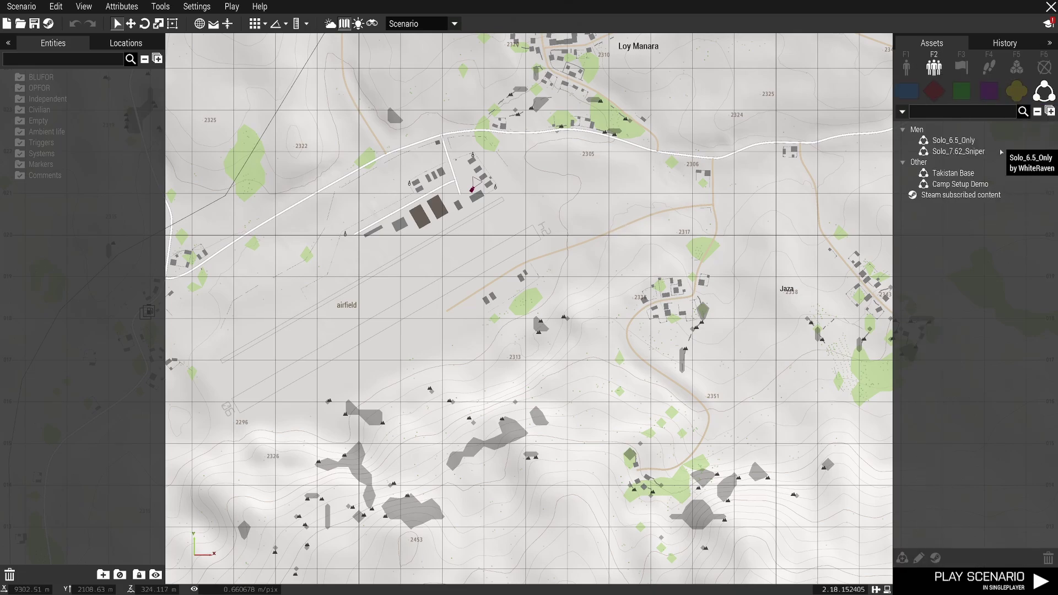
{"action": "mouse_move", "coordinate": [960, 183]}
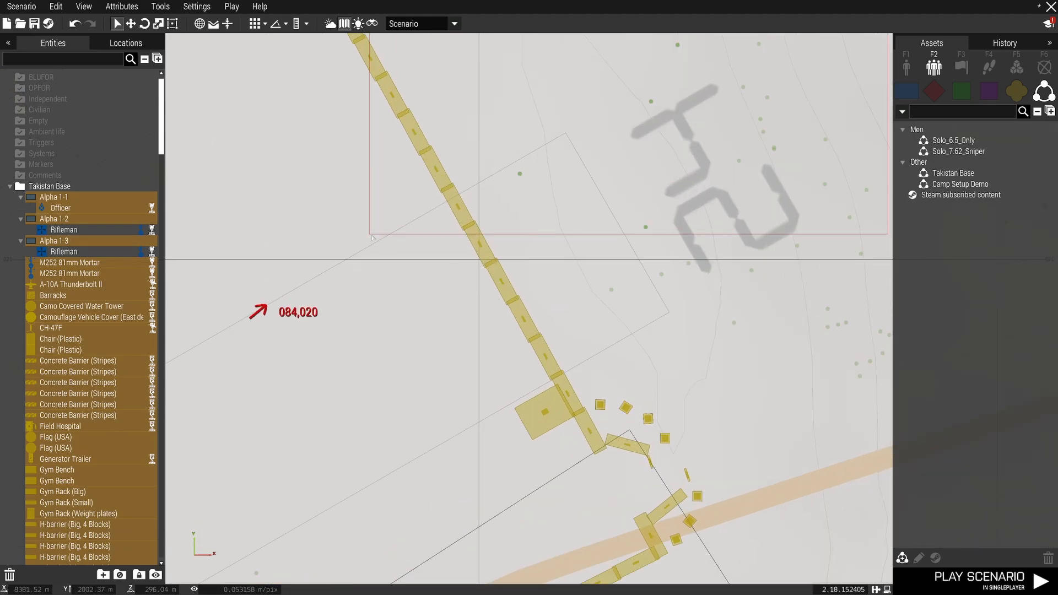
{"action": "mouse_move", "coordinate": [405, 266]}
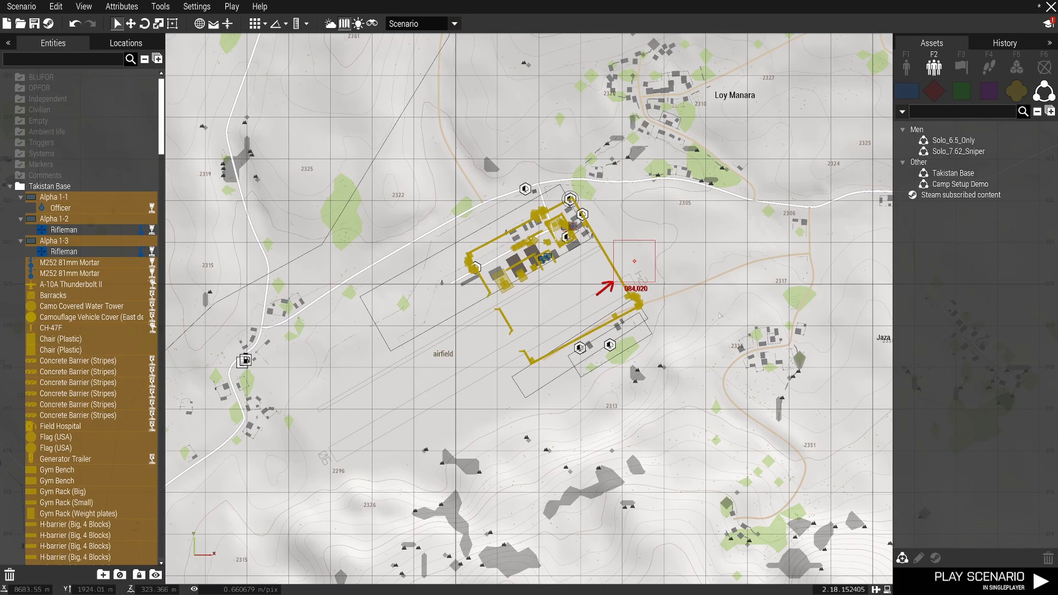
{"action": "scroll", "scroll_direction": "down", "scroll_amount": 3}
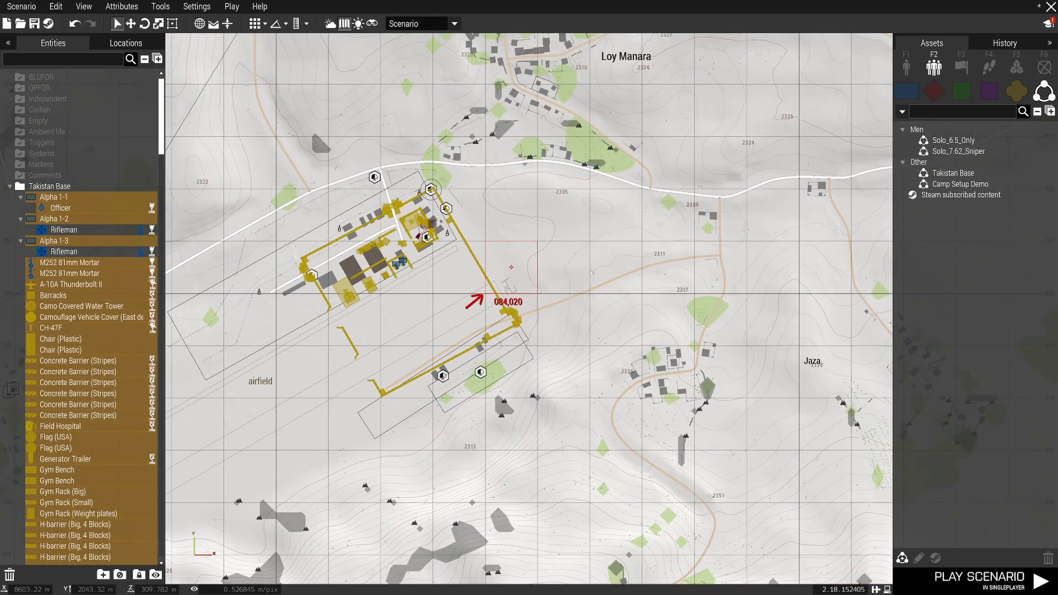
{"action": "scroll", "scroll_direction": "down", "scroll_amount": 3}
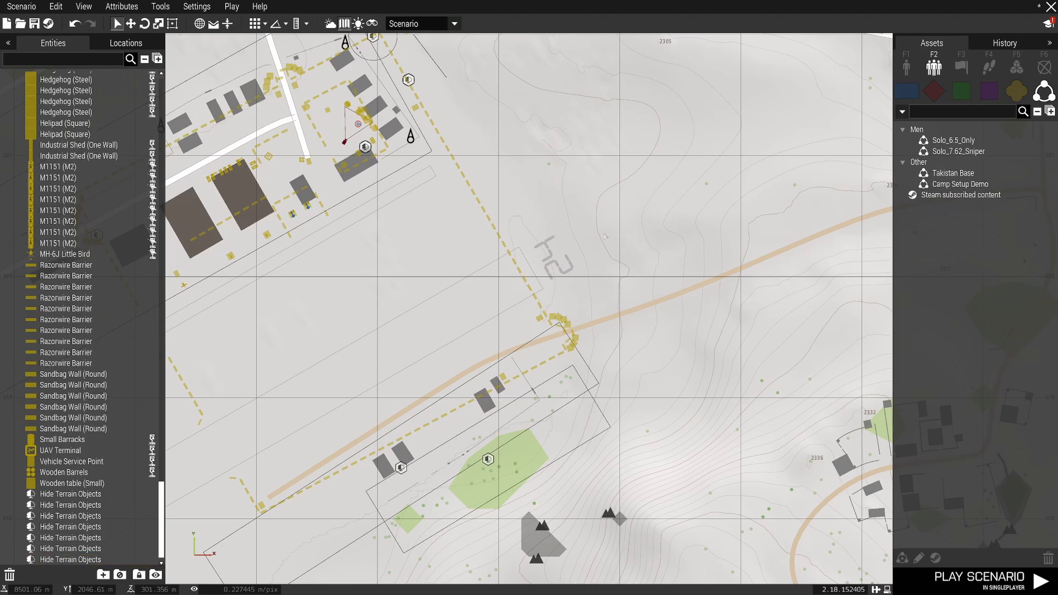
Move the camera to look over the placed base beside the airfield
{"action": "scroll", "scroll_direction": "down", "scroll_amount": 3}
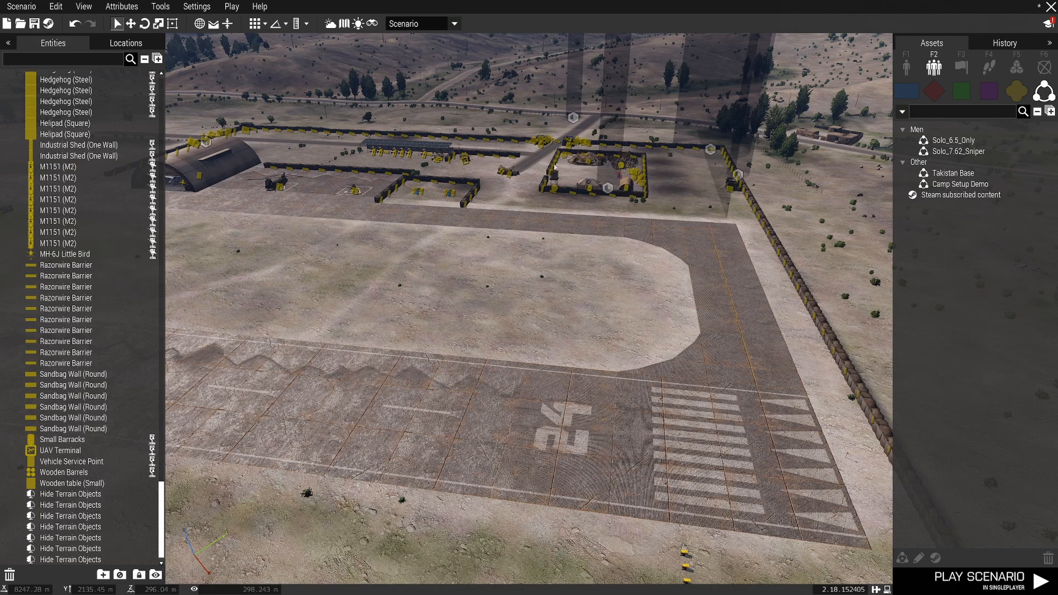
{"action": "left_click", "coordinate": [959, 184]}
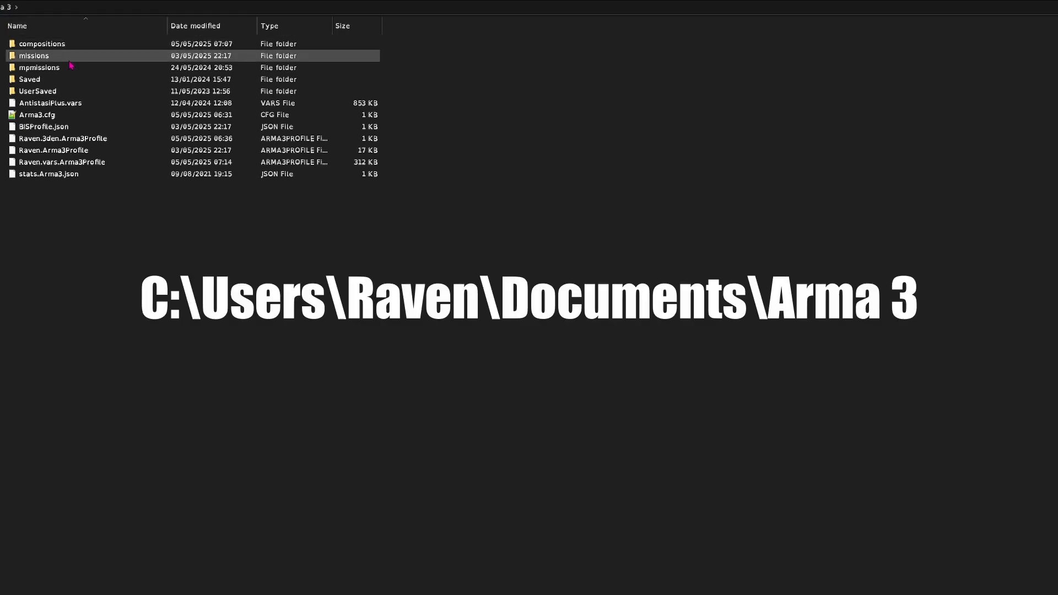
{"action": "mouse_move", "coordinate": [66, 57]}
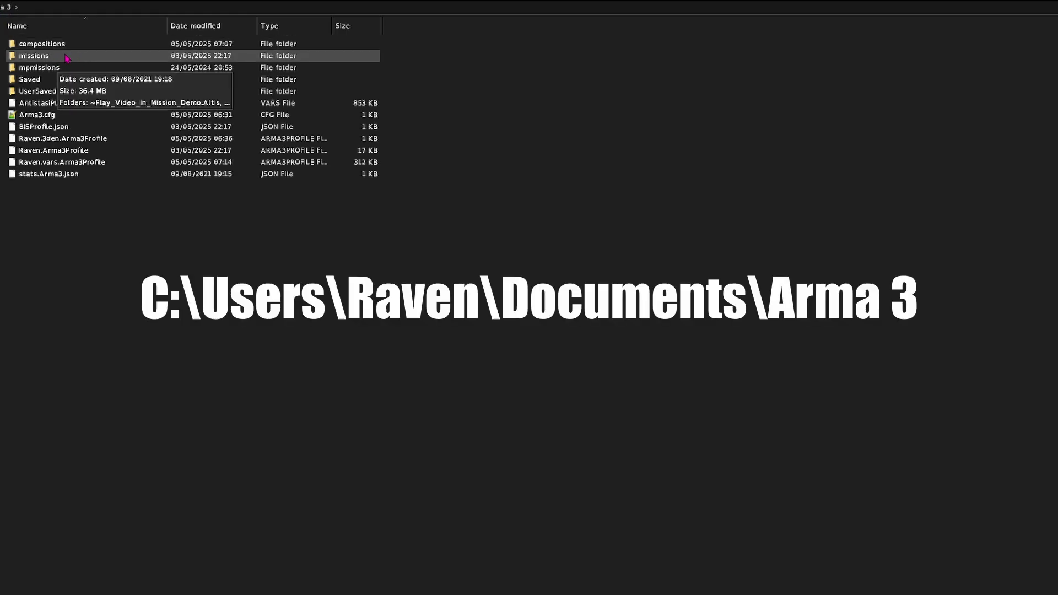
Delete the Camp Setup Demo folder from the Arma 3 compositions directory
{"action": "left_click", "coordinate": [42, 44]}
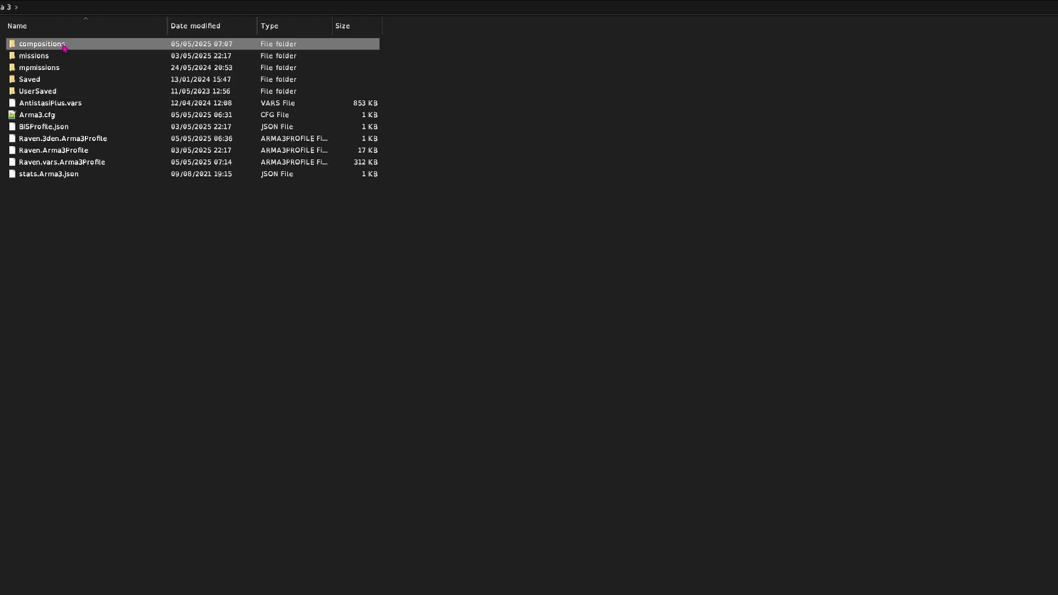
{"action": "double_click", "coordinate": [39, 43]}
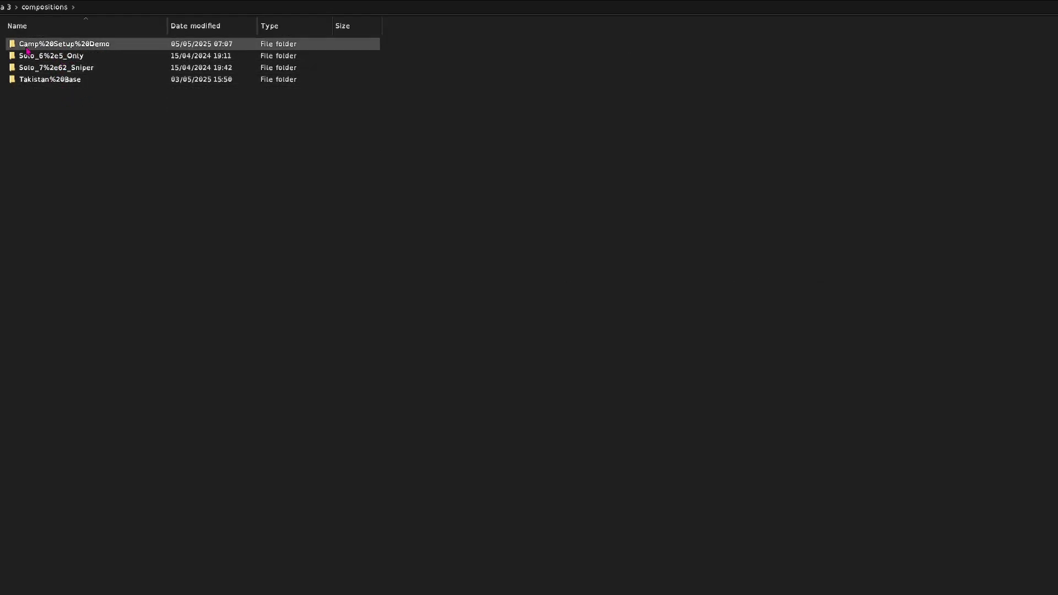
{"action": "mouse_move", "coordinate": [65, 48]}
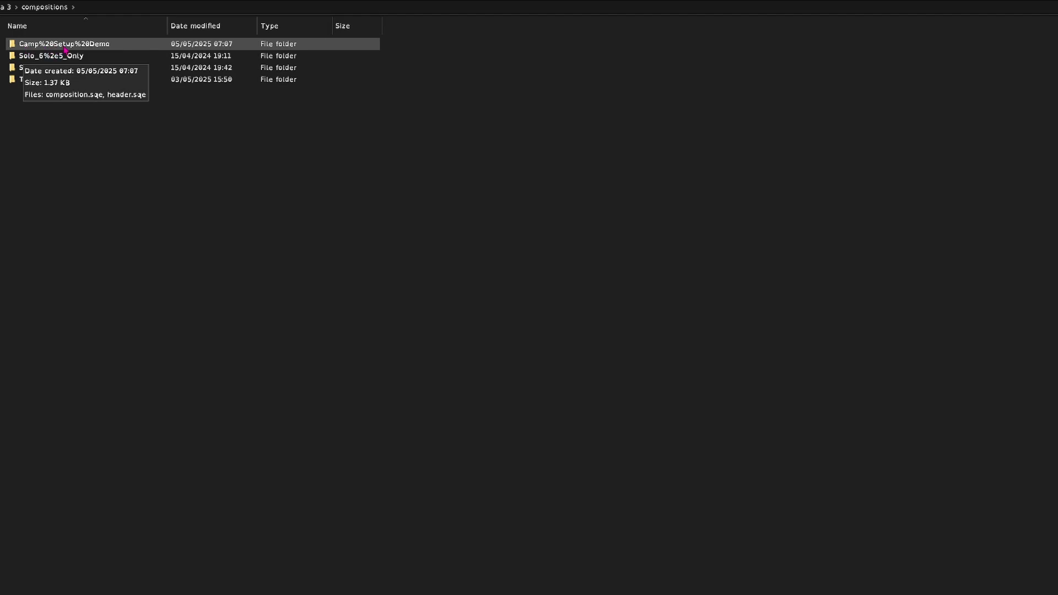
{"action": "right_click", "coordinate": [66, 44]}
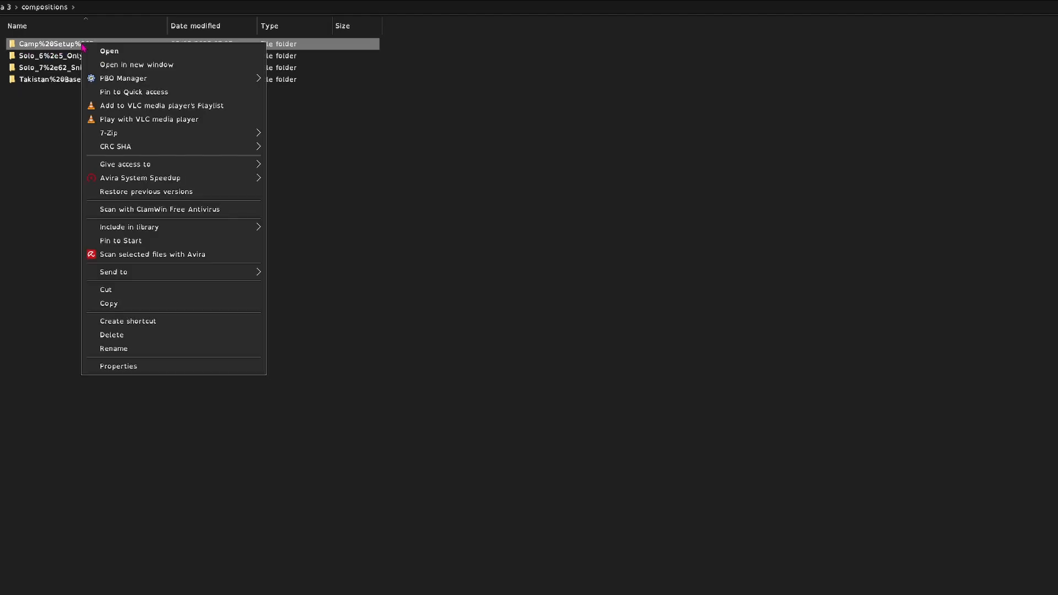
{"action": "left_click", "coordinate": [112, 335]}
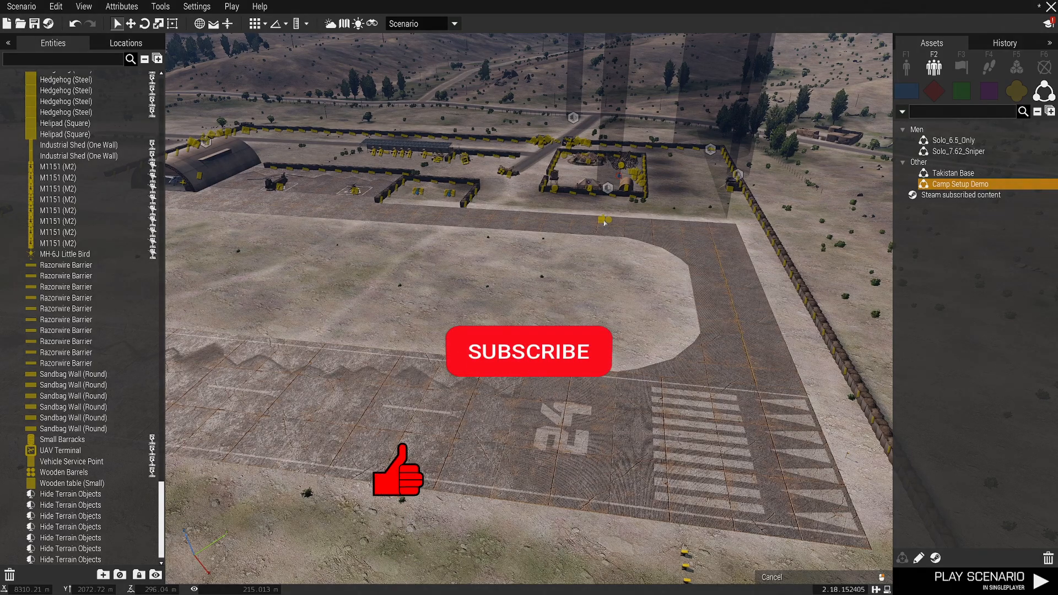
{"action": "left_click", "coordinate": [529, 351]}
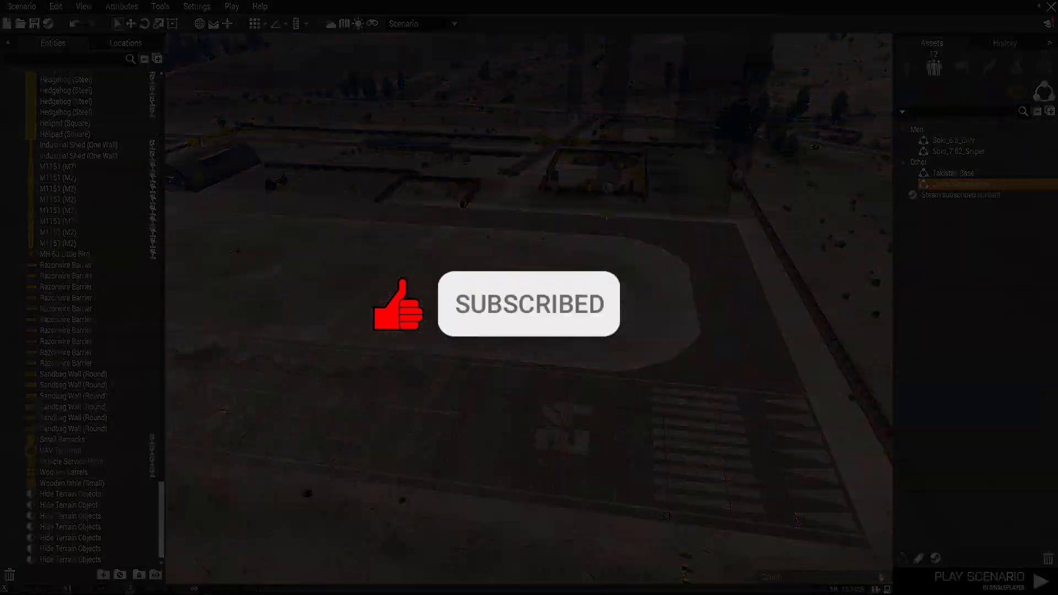